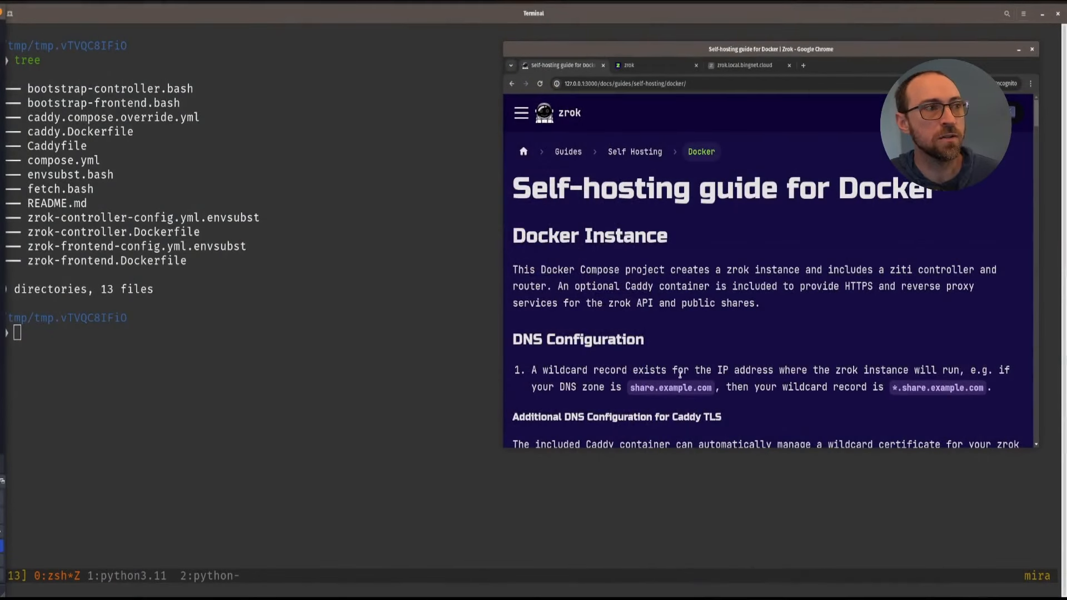
mouse_move(505, 259)
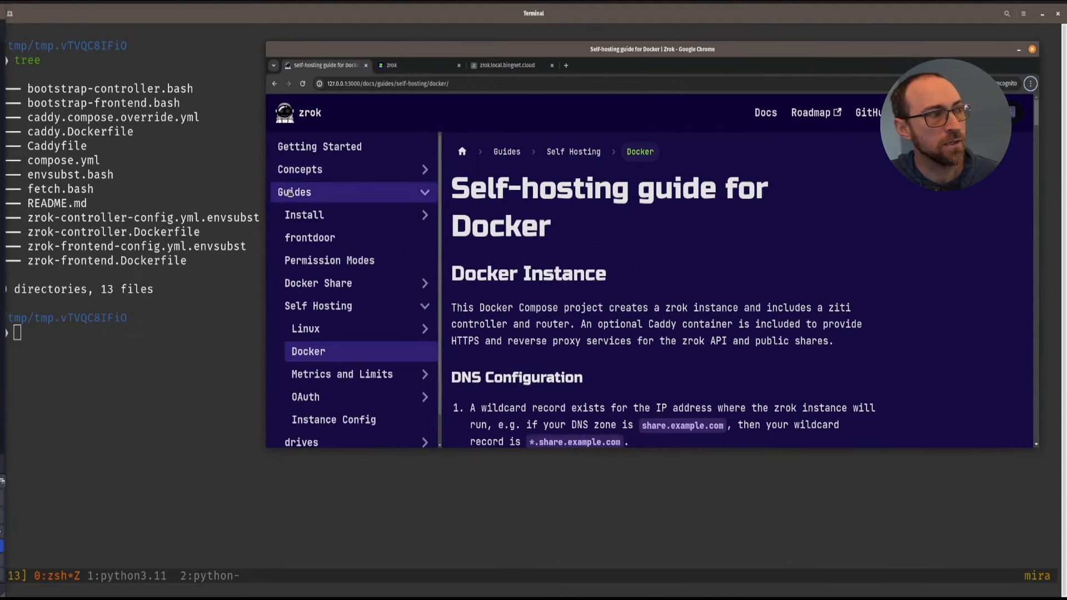
mouse_move(318, 306)
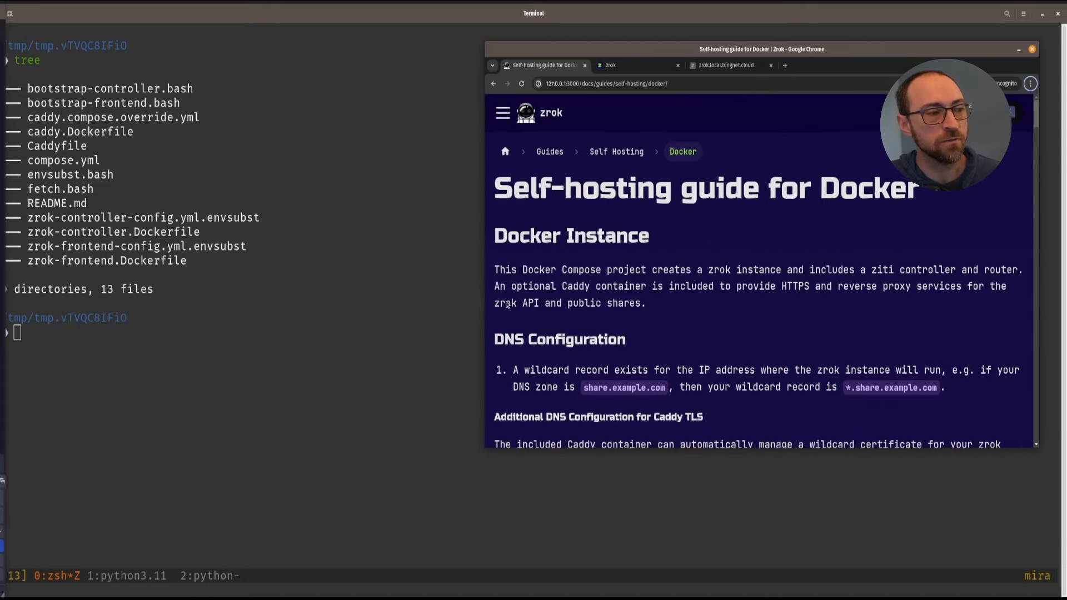
Read the DNS Configuration section, noting the wildcard record requirement, and continue to Create the Project.
scroll(down, 3)
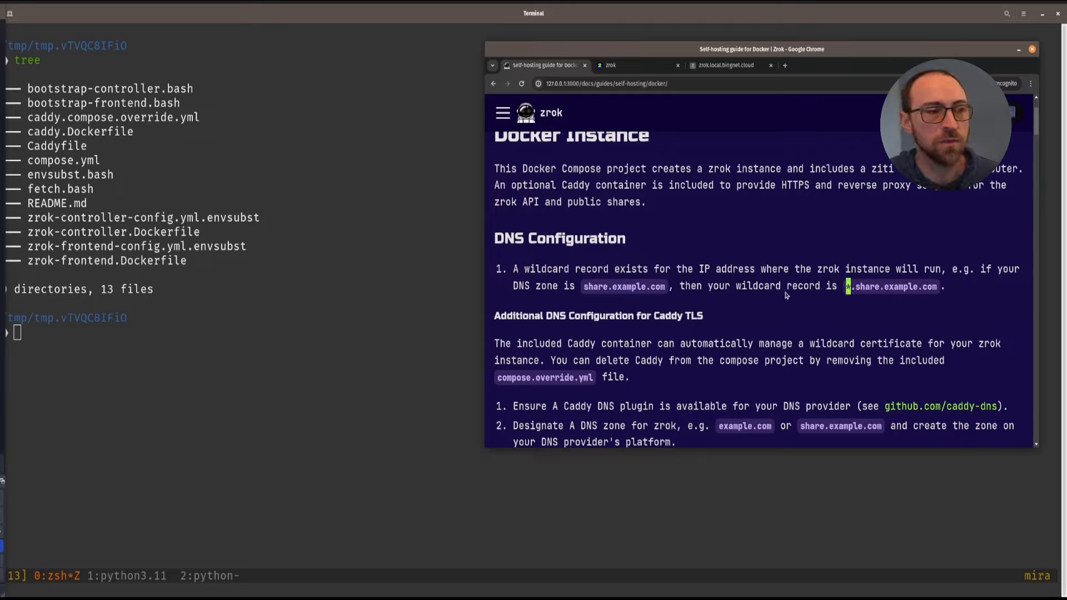
double_click(757, 285)
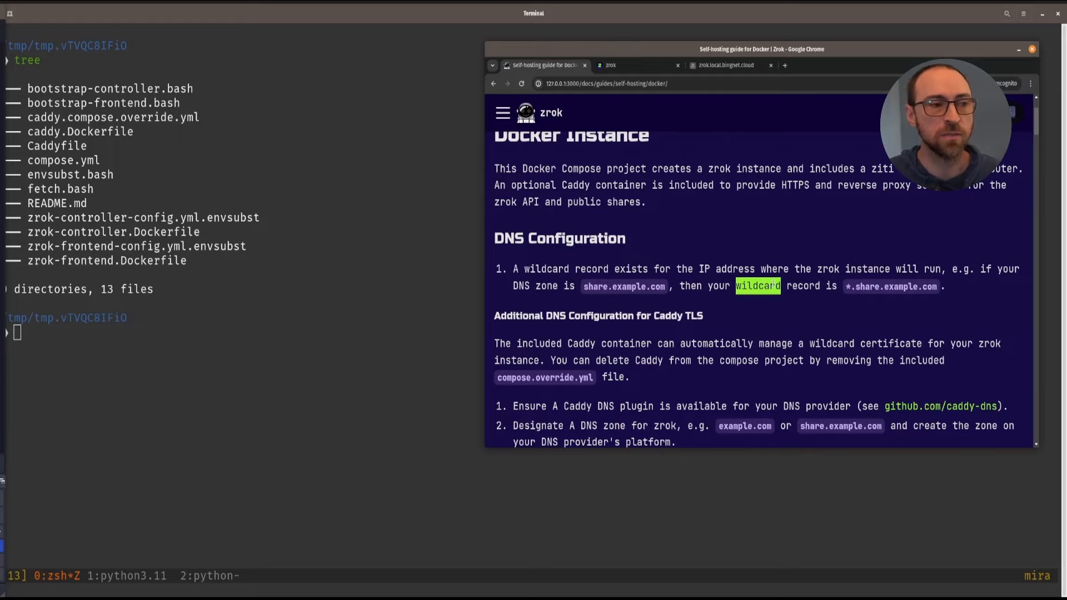
scroll(down, 3)
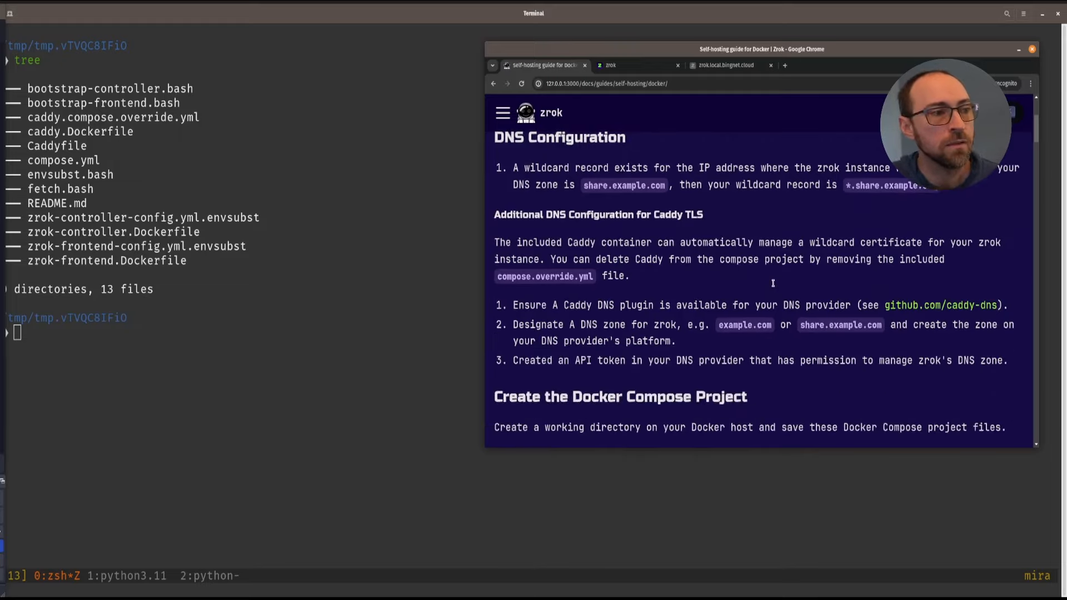
scroll(down, 3)
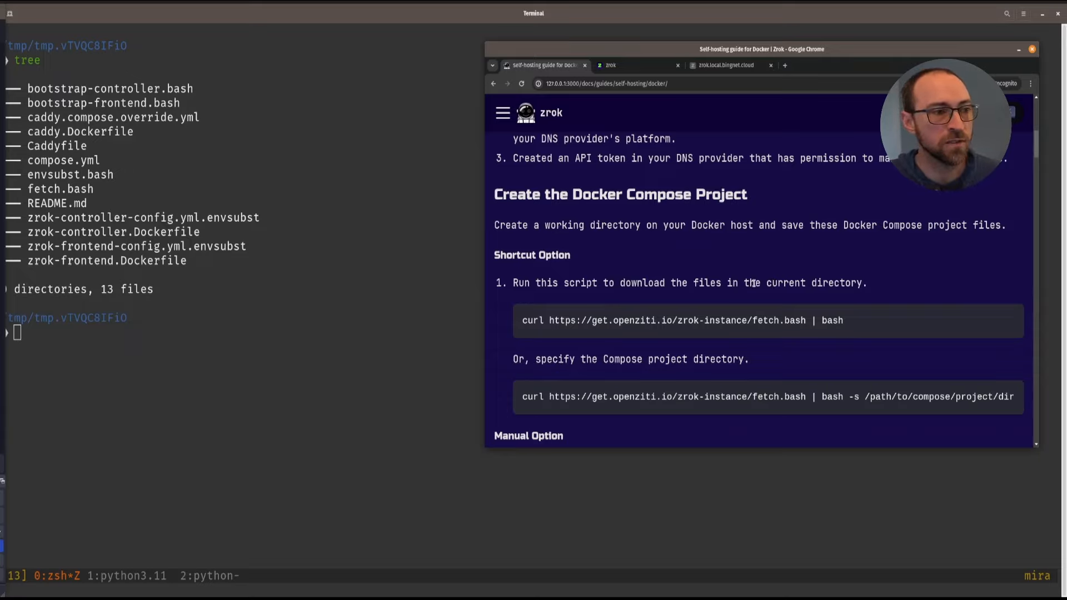
scroll(down, 3)
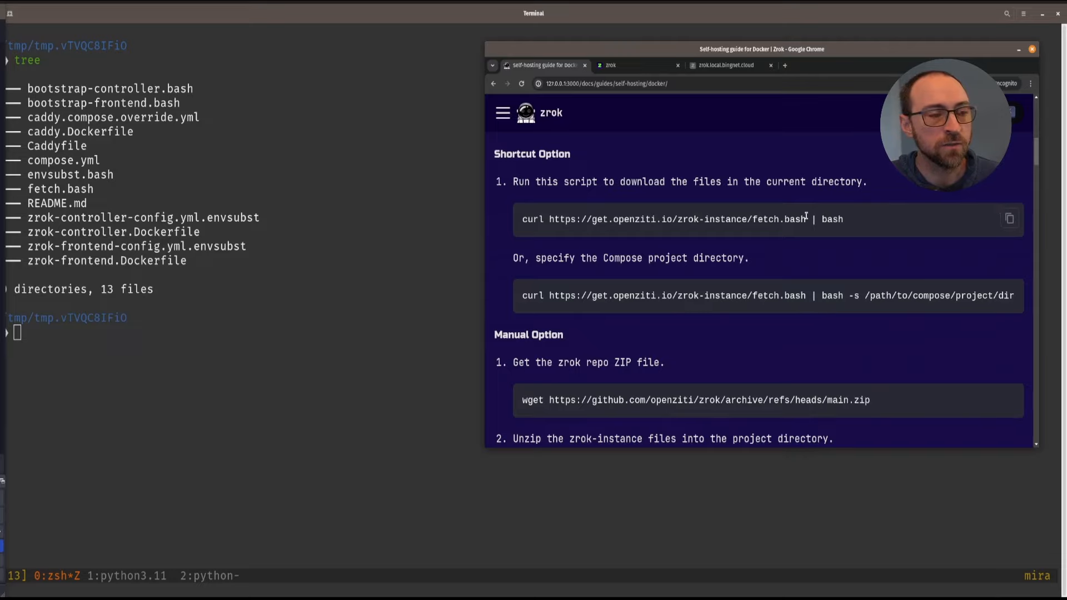
scroll(down, 3)
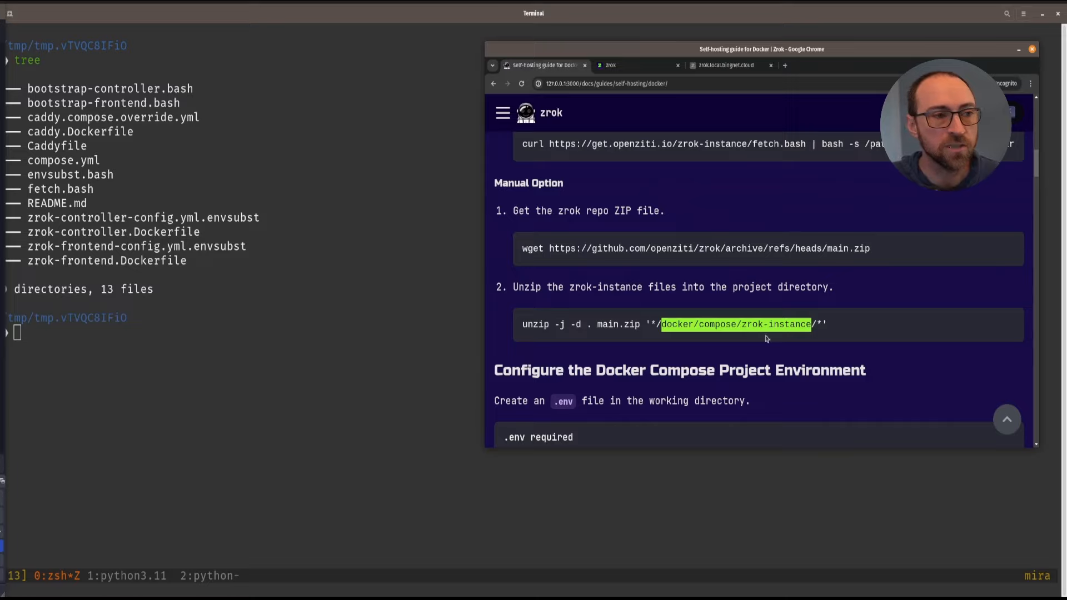
Reach the required .env block, noting the .env file name and the example domain for the DNS zone.
scroll(down, 3)
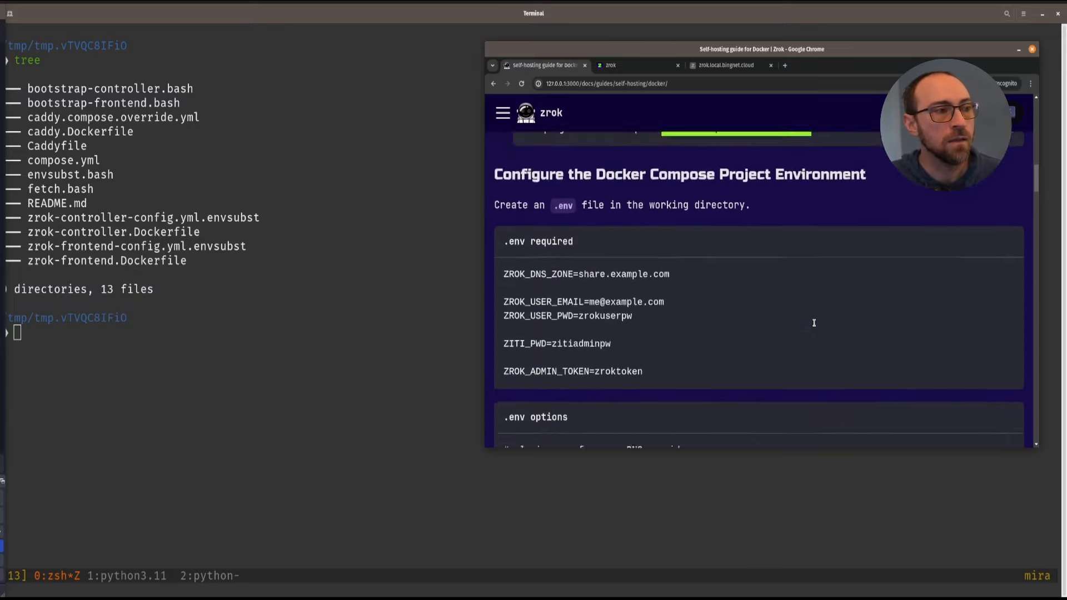
scroll(down, 3)
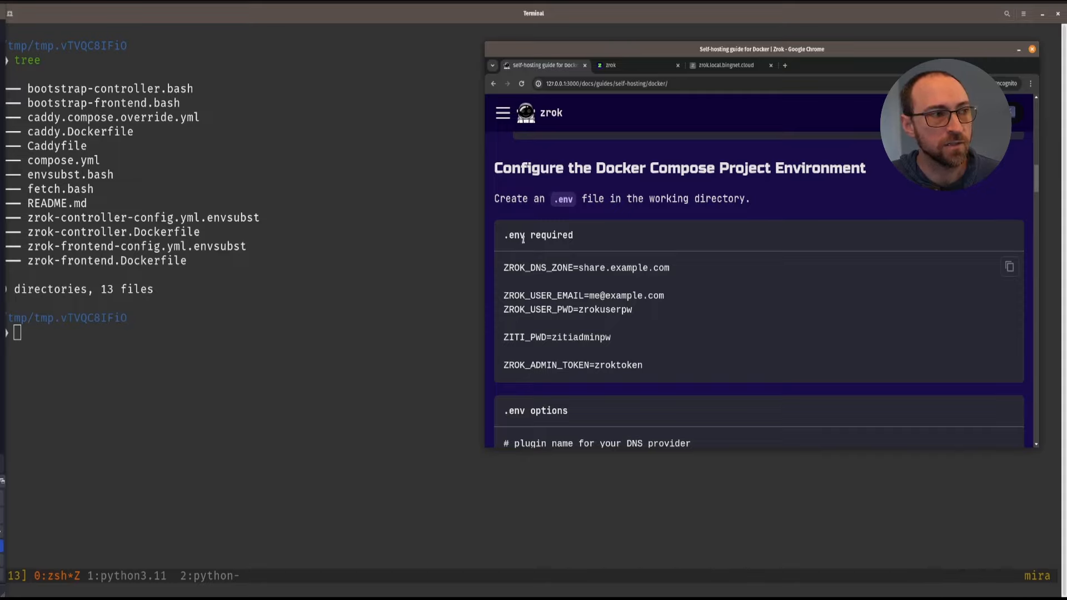
double_click(515, 235)
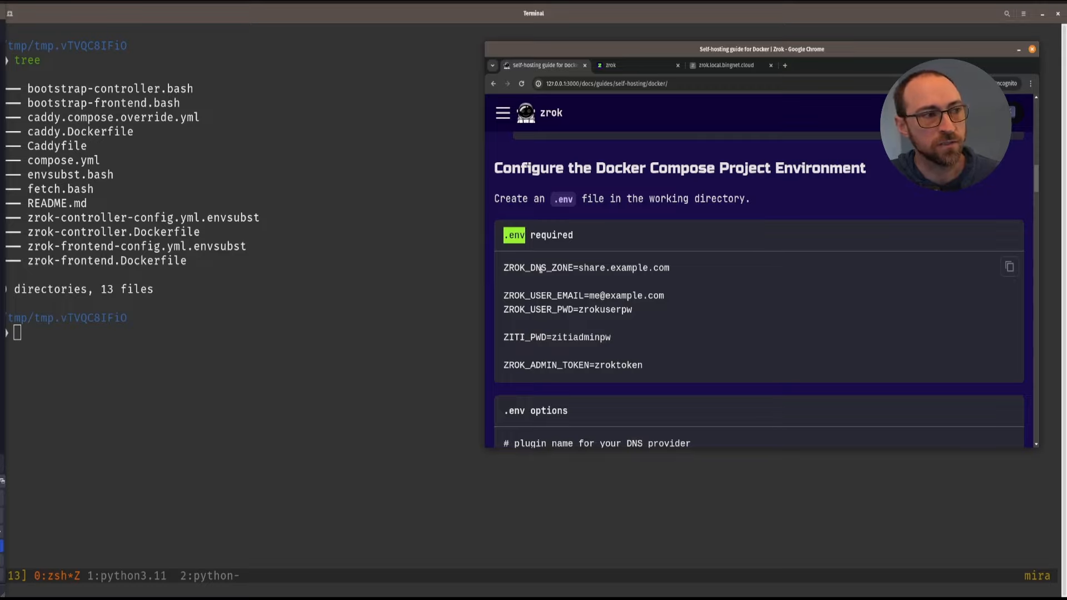
double_click(629, 267)
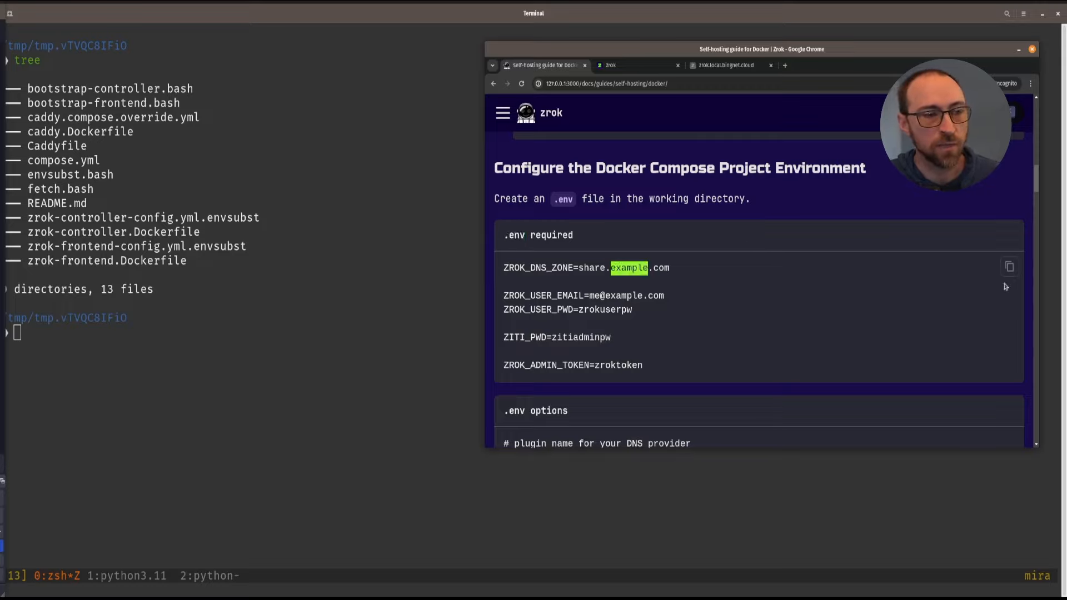
mouse_move(563, 335)
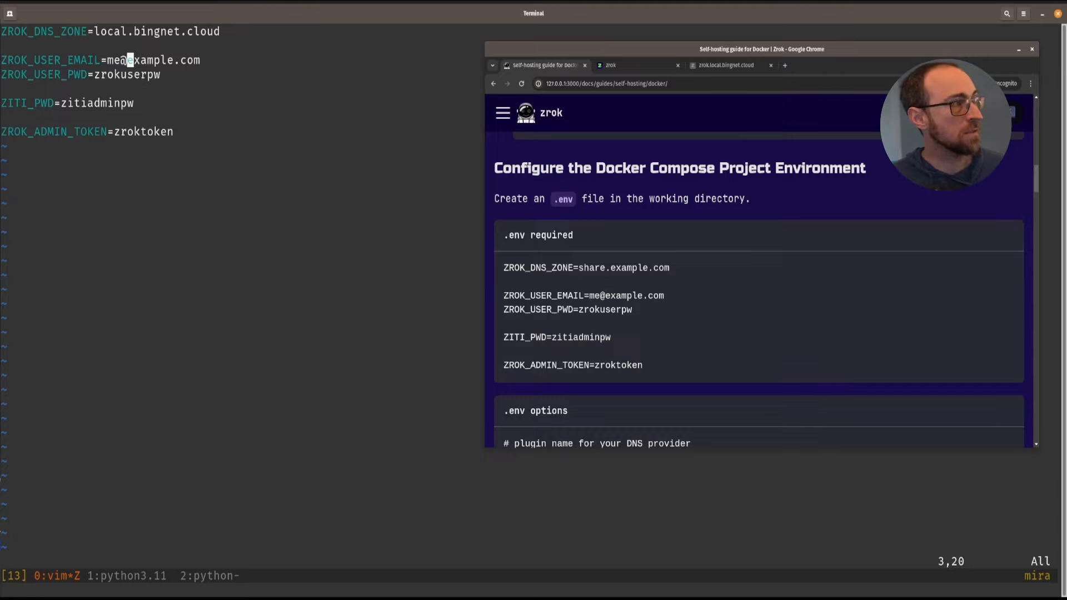
Set ZROK_DNS_ZONE to local.bingnet.cloud in the new .env file and save it.
text(bingnet.cloud)
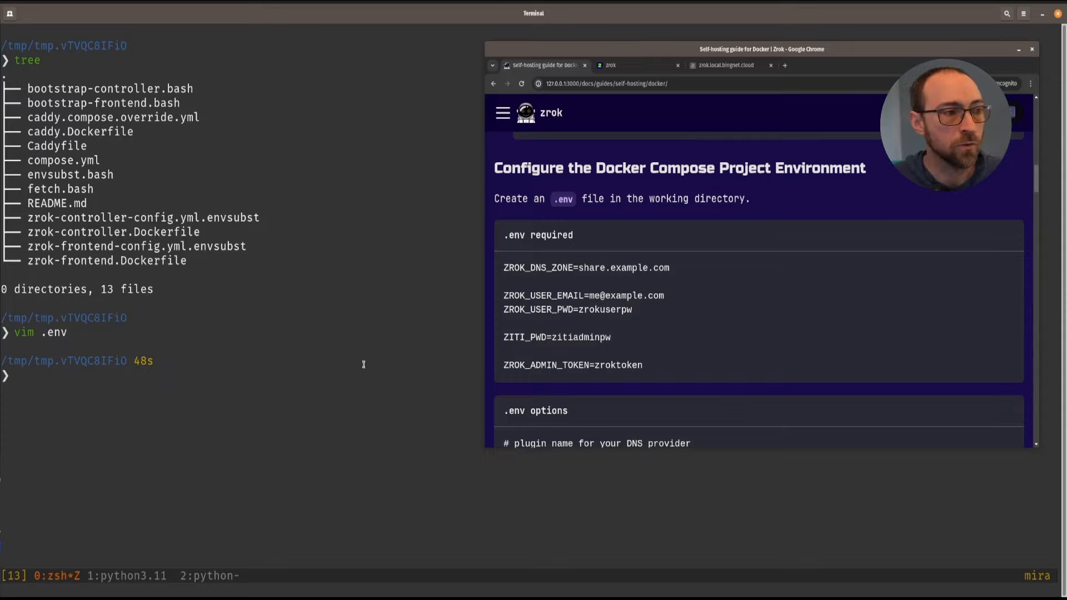
Scroll past the optional .env settings to the Docker Compose start step and note its build option.
scroll(down, 3)
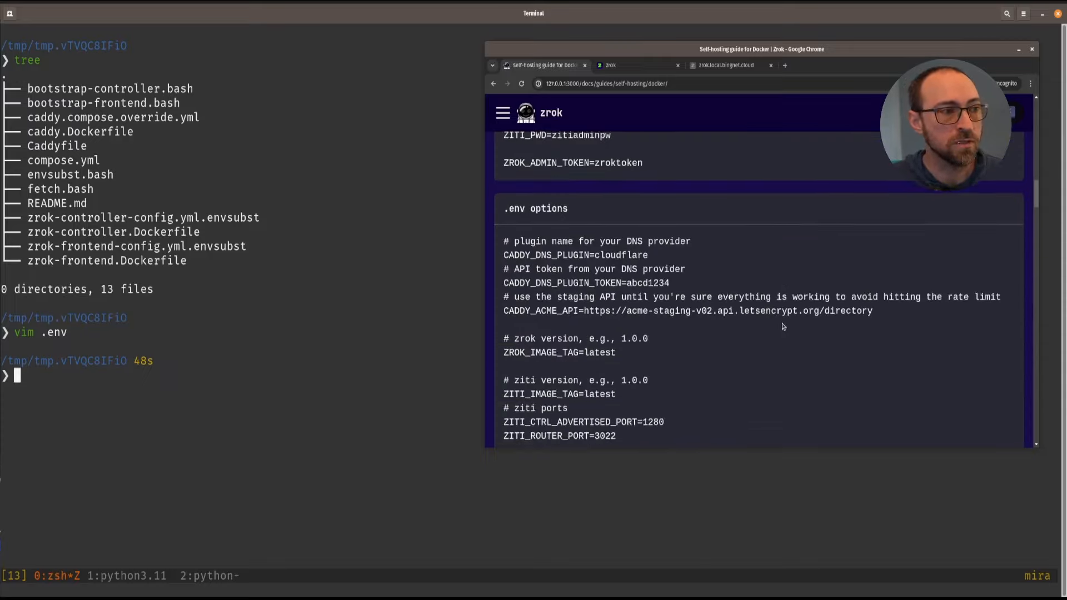
scroll(down, 3)
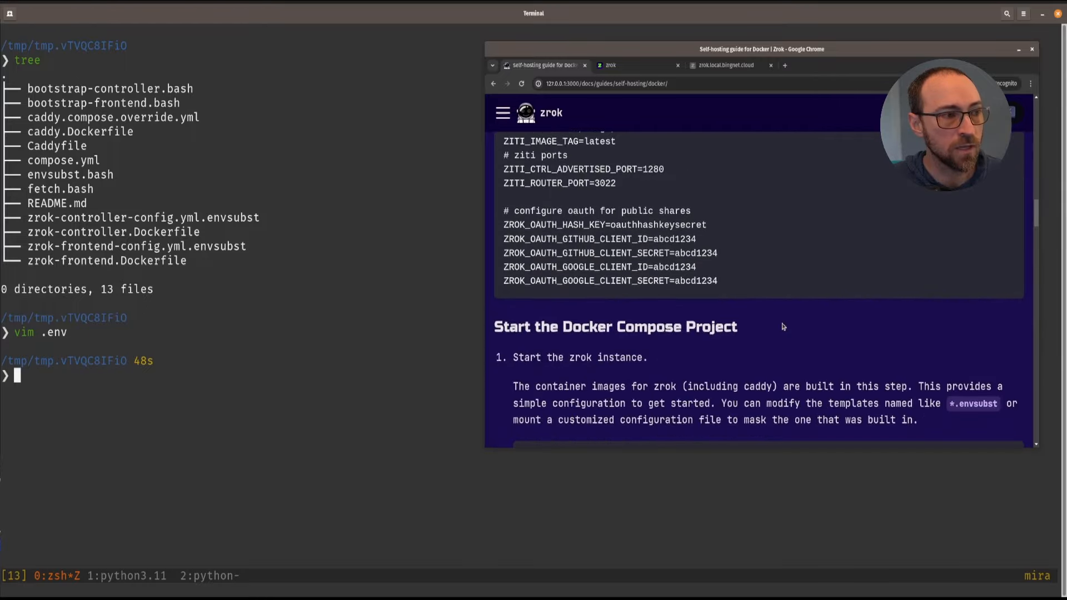
scroll(down, 3)
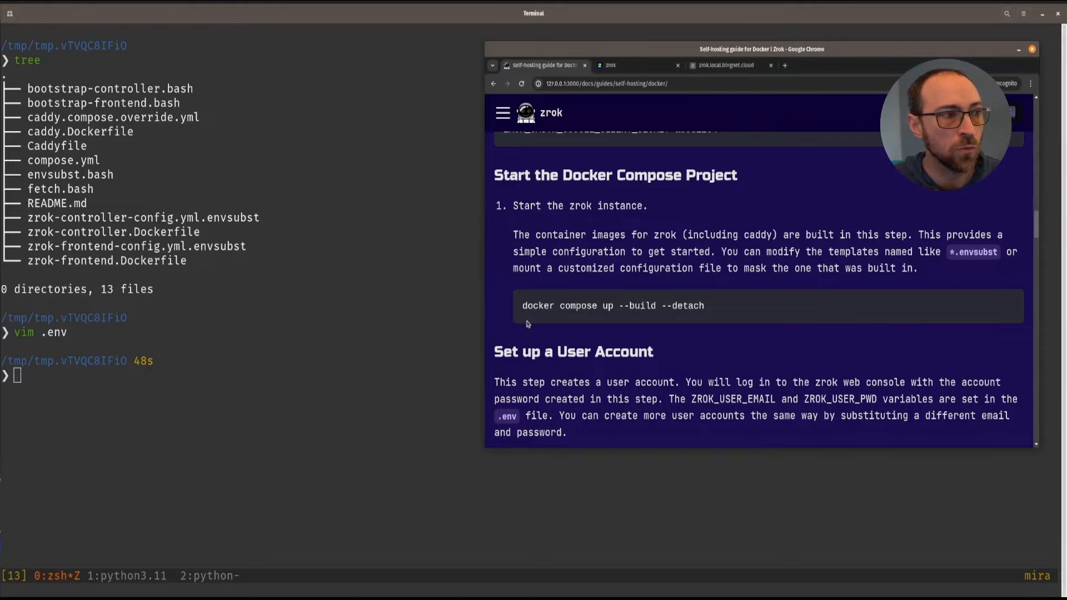
double_click(607, 305)
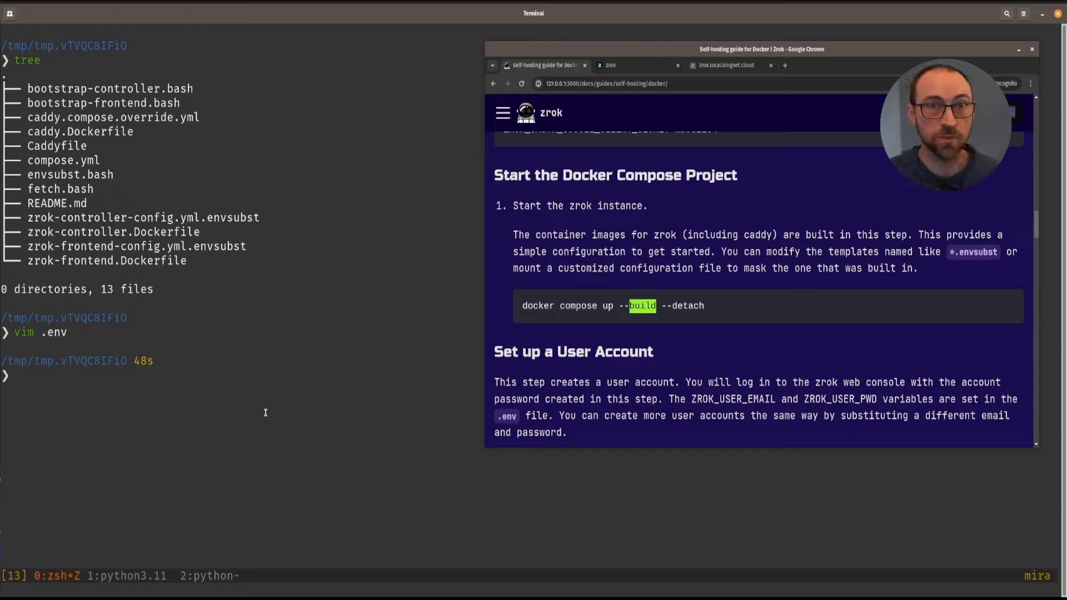
Run docker compose up --build --detach, then follow the guide to Set up a User Account.
text(docker compose up --build --detach)
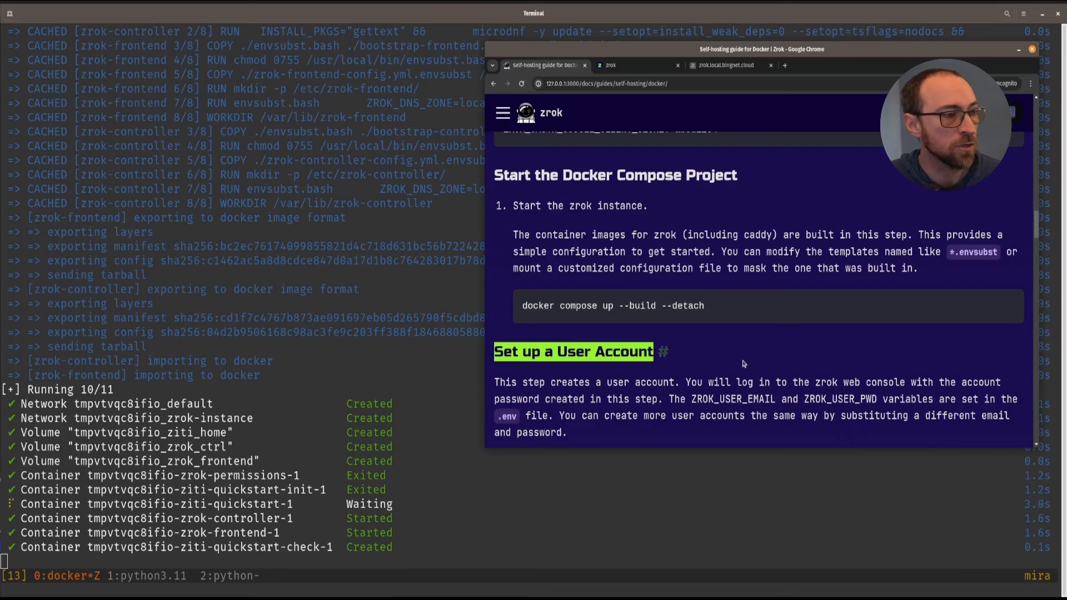
scroll(down, 3)
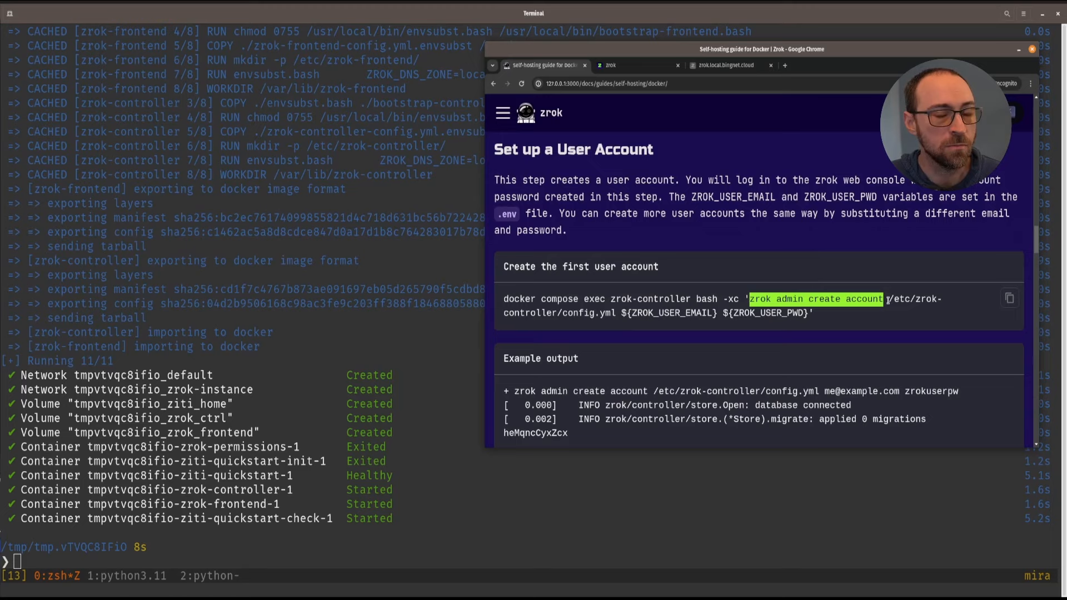
mouse_move(888, 325)
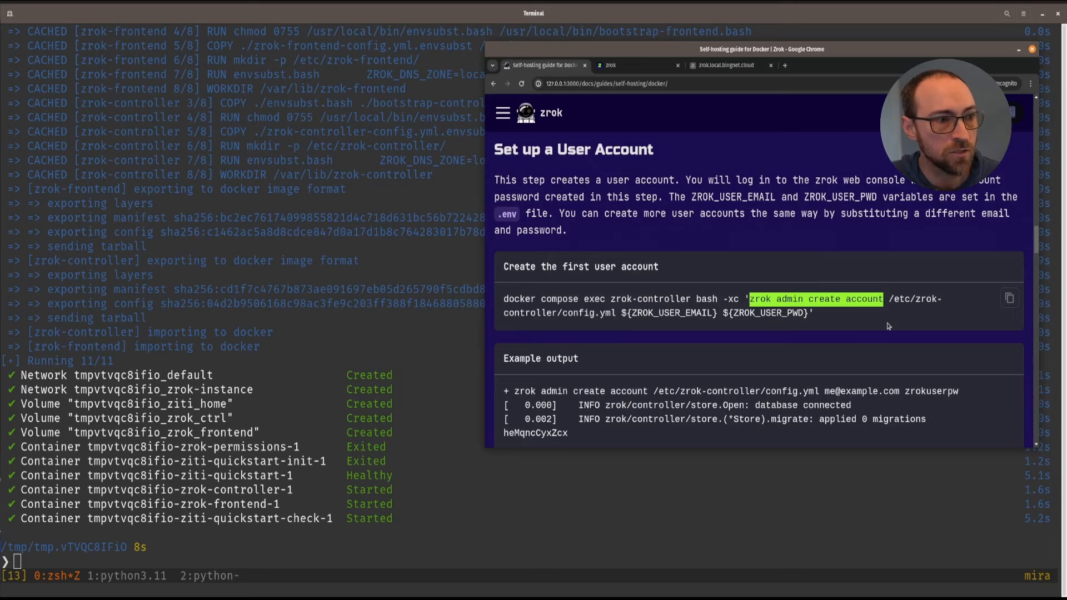
scroll(down, 3)
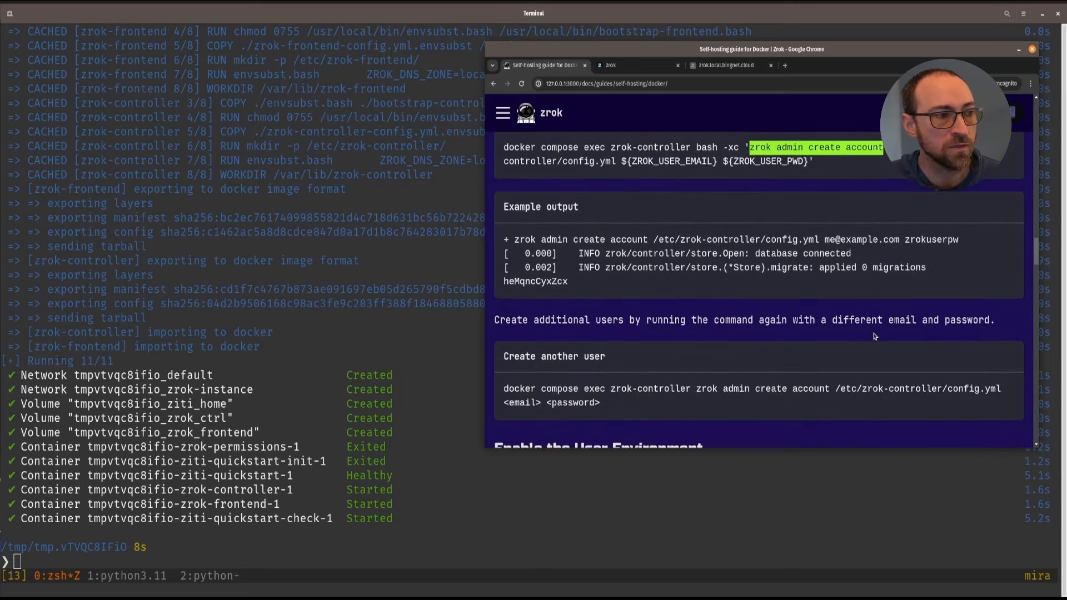
scroll(down, 3)
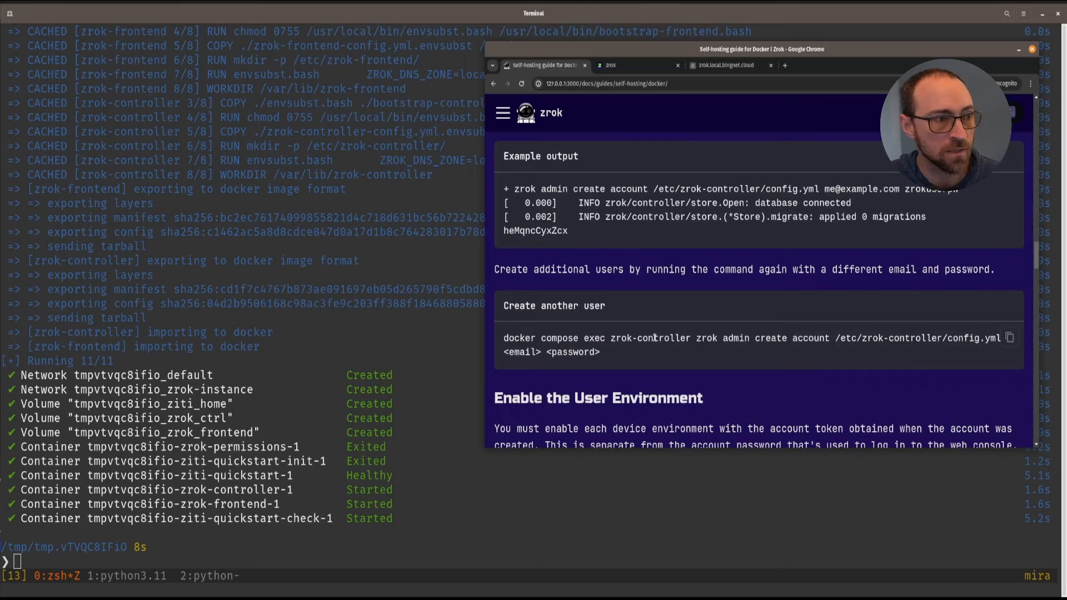
double_click(650, 337)
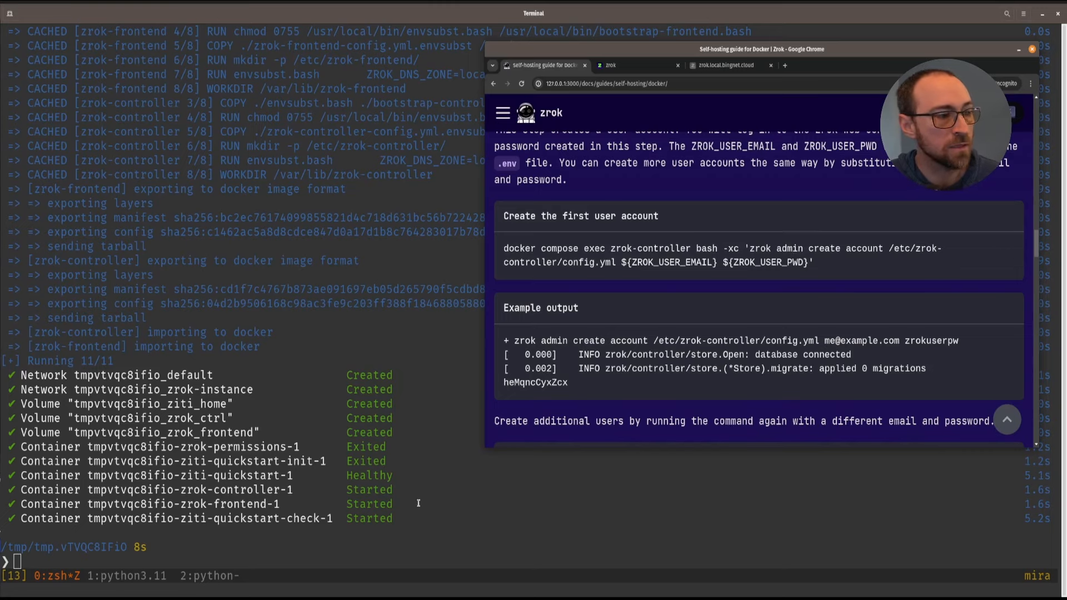
Run zrok admin create account in the zrok-controller container with the .env email and password, getting an account token.
text(docker compose exec zrok-controller bash -xc 'zrok admin create account /etc/zrok-controller/config.yml ${ZROK_USER_EMAIL} ${ZROK_USER_PWD}')
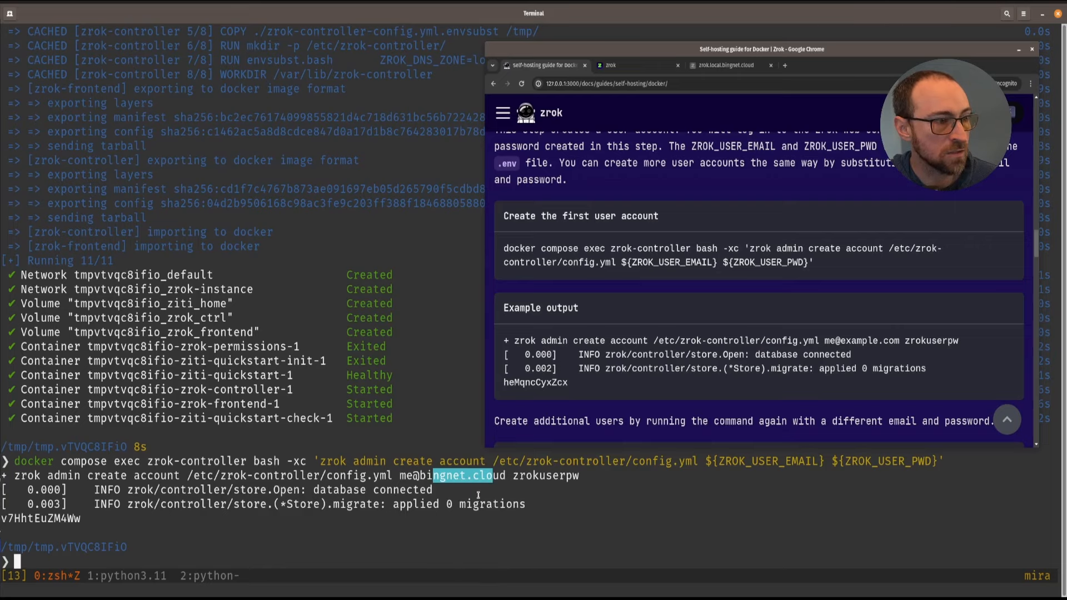
double_click(544, 475)
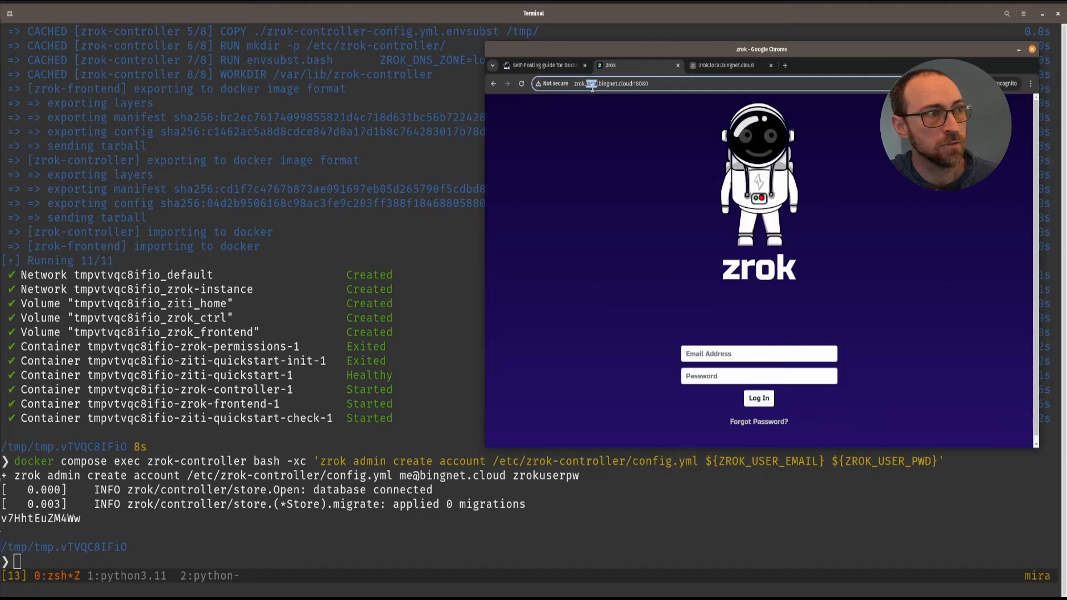
Sign in to the zrok web console with the new account's email and password.
click(610, 83)
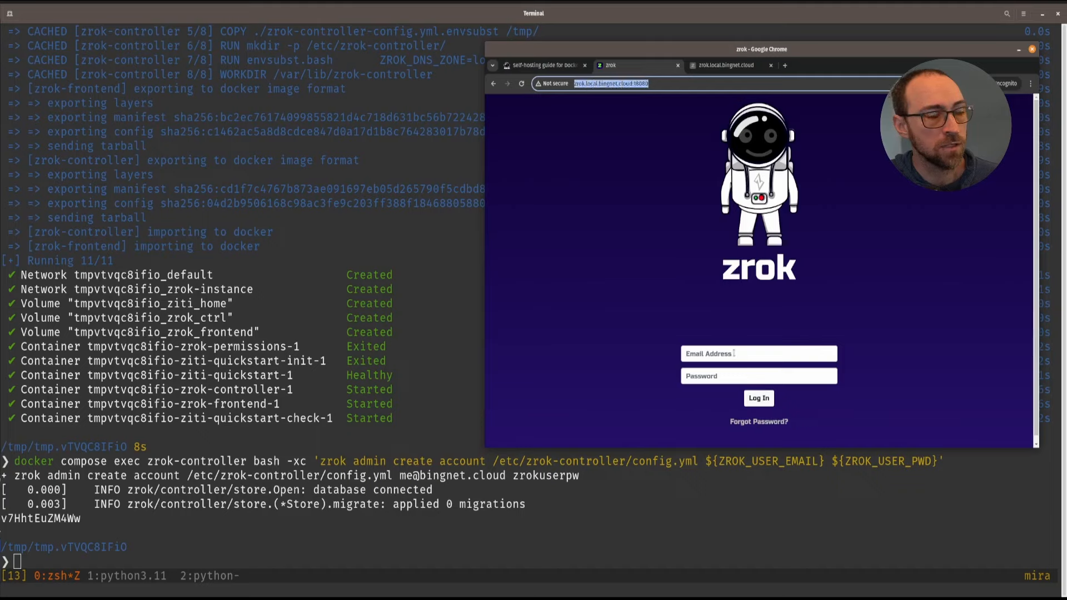
click(757, 354)
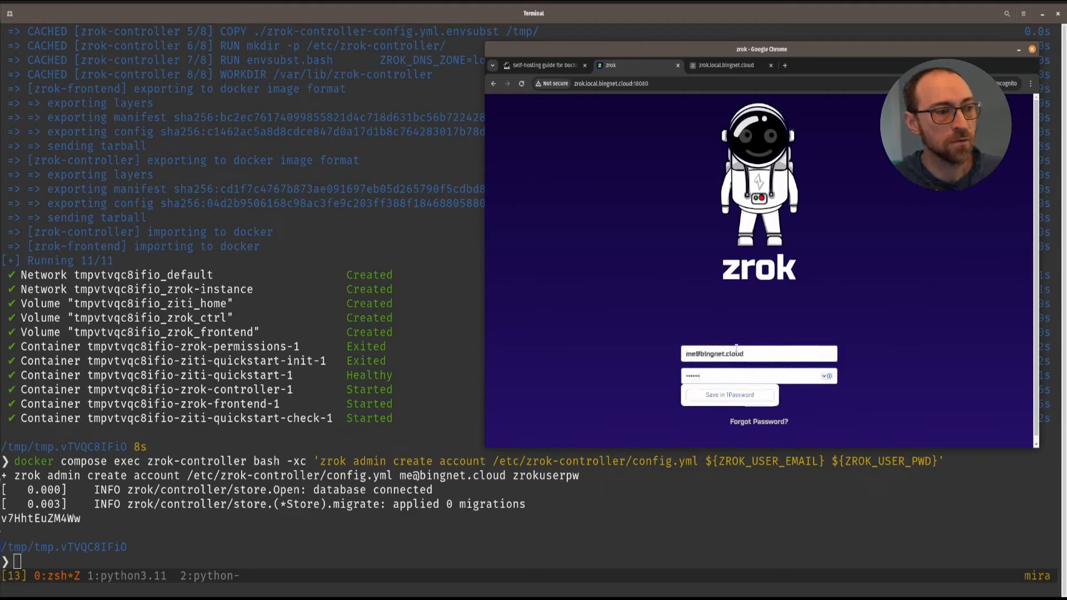
click(758, 388)
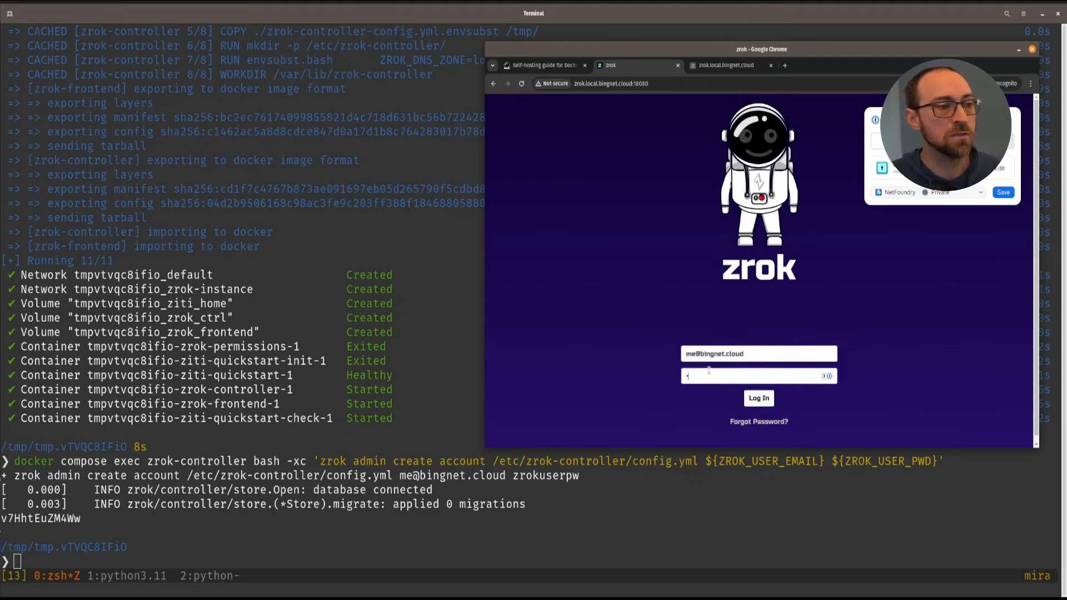
click(758, 398)
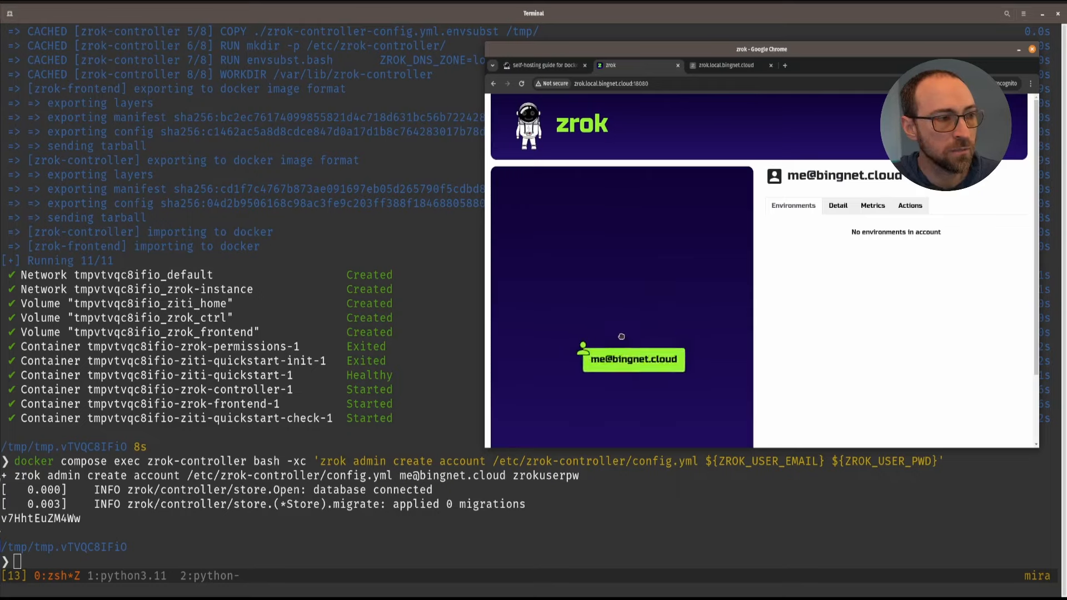
Check the account has no environments, copy the printed account token and return to the guide.
drag(632, 359, 619, 307)
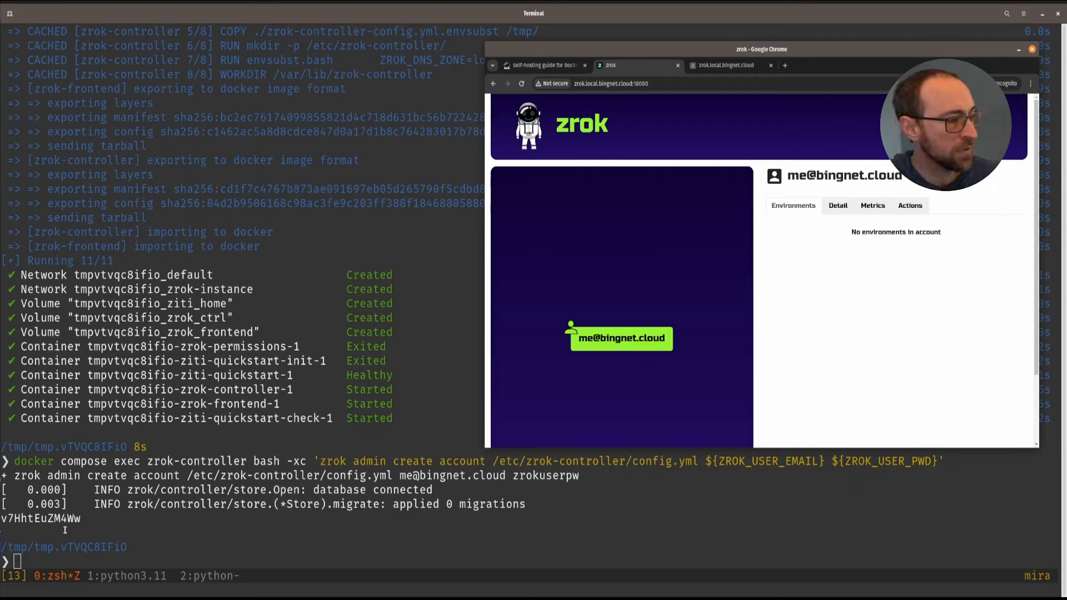
double_click(40, 519)
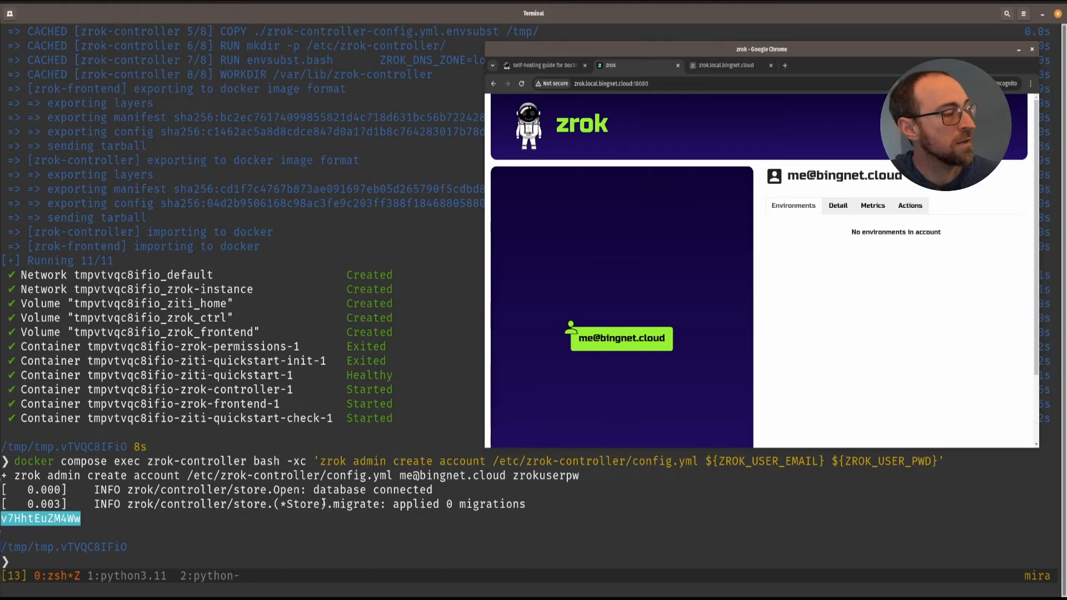
click(541, 64)
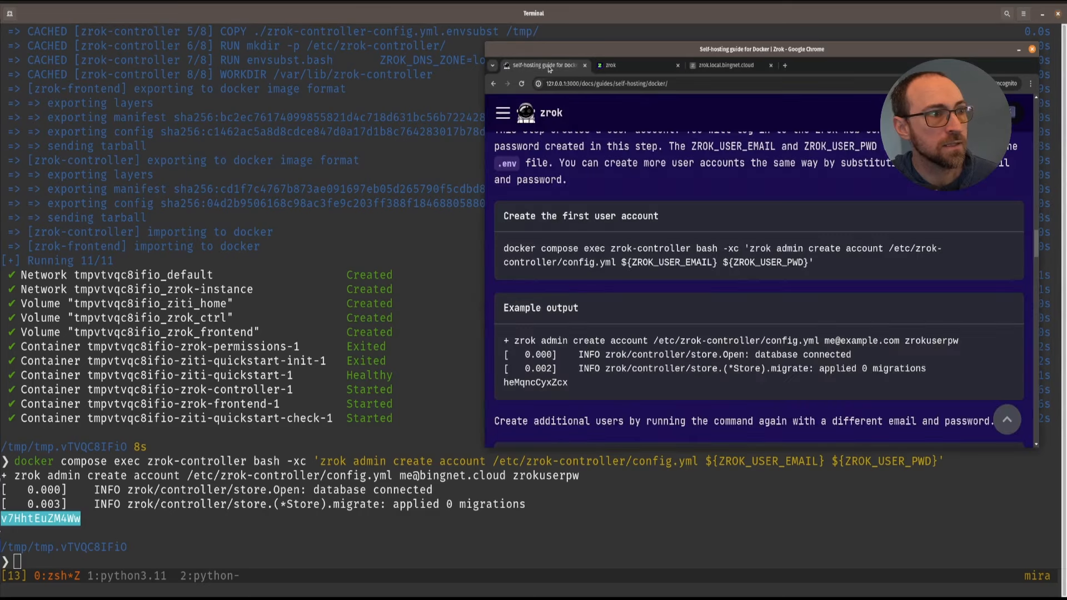
scroll(down, 3)
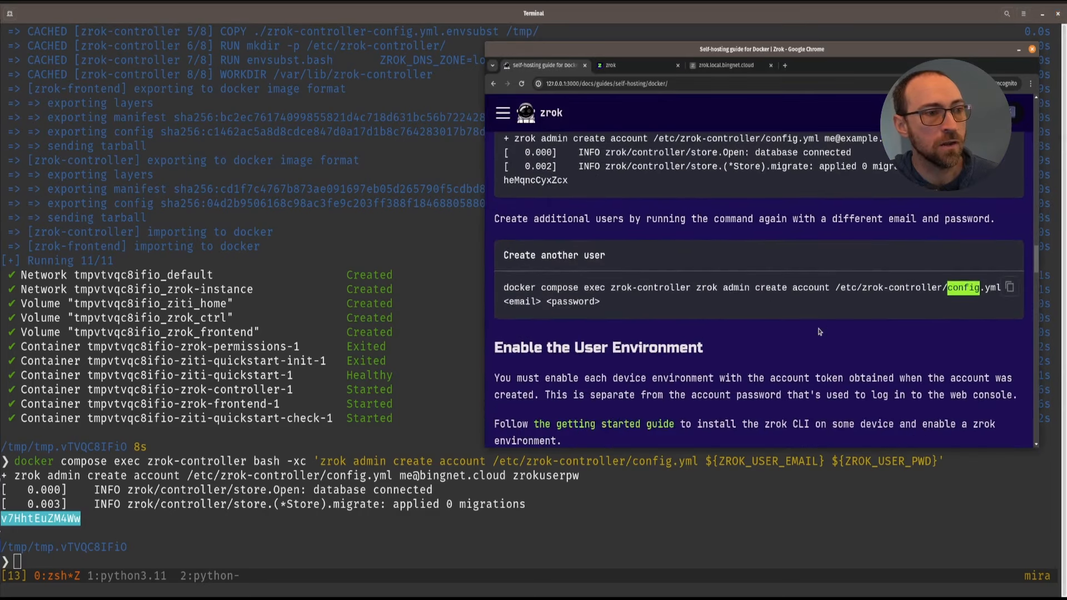
scroll(down, 3)
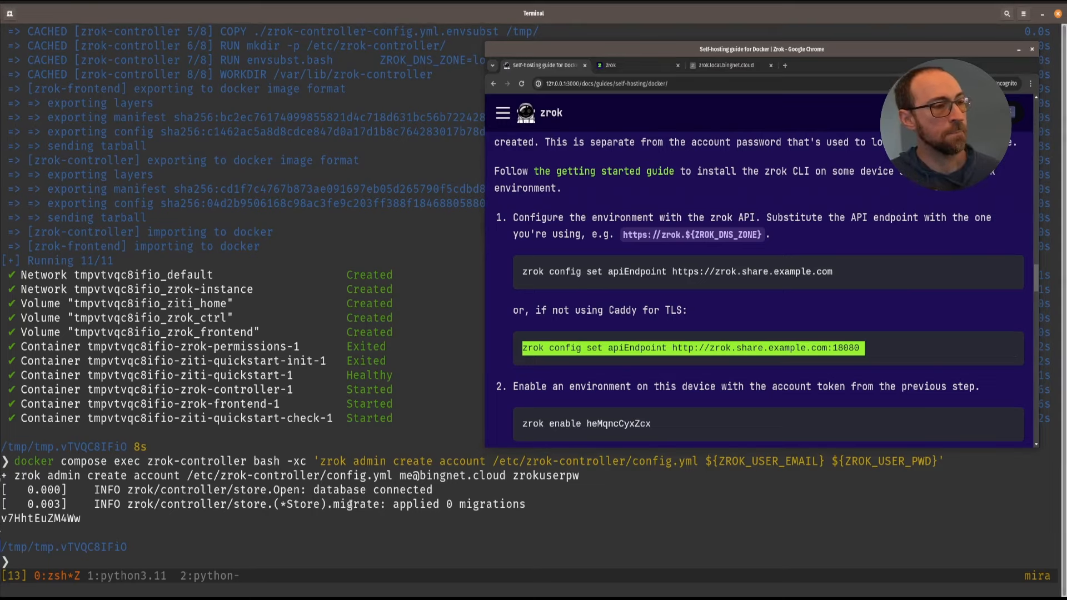
text(zrok config set apiEndpoint http://zrok.share.example.com:18080)
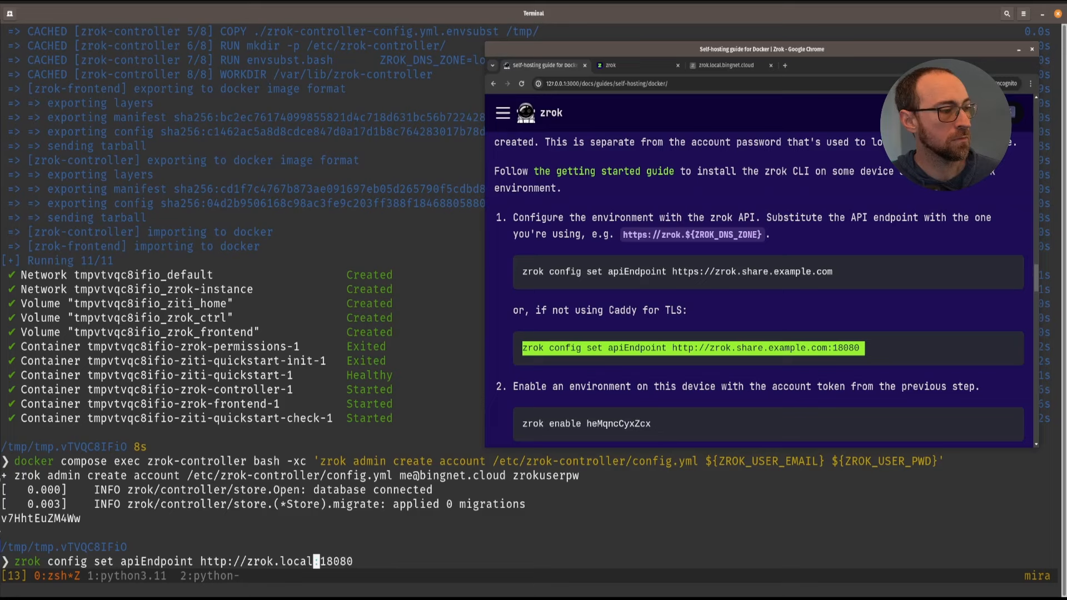
text(.bingnet.cloud)
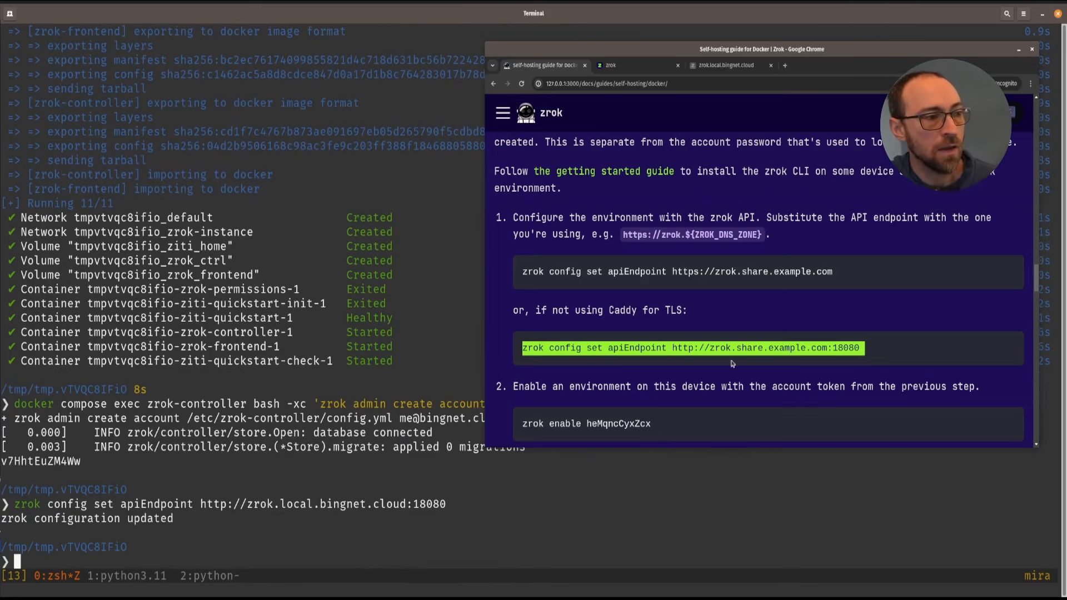
Enable a zrok environment with the account token.
scroll(down, 3)
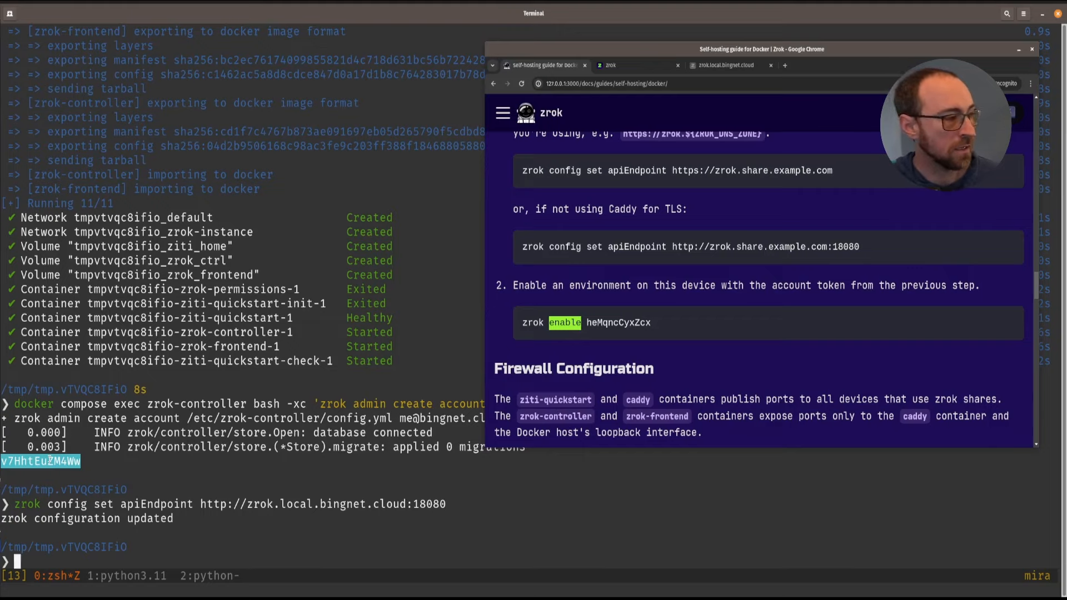
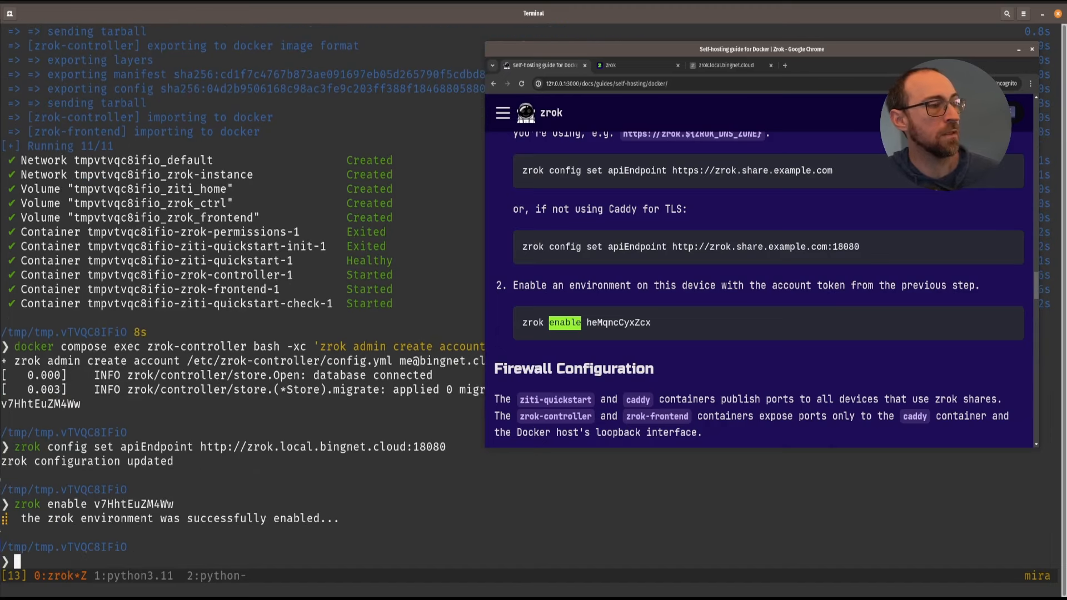
click(632, 65)
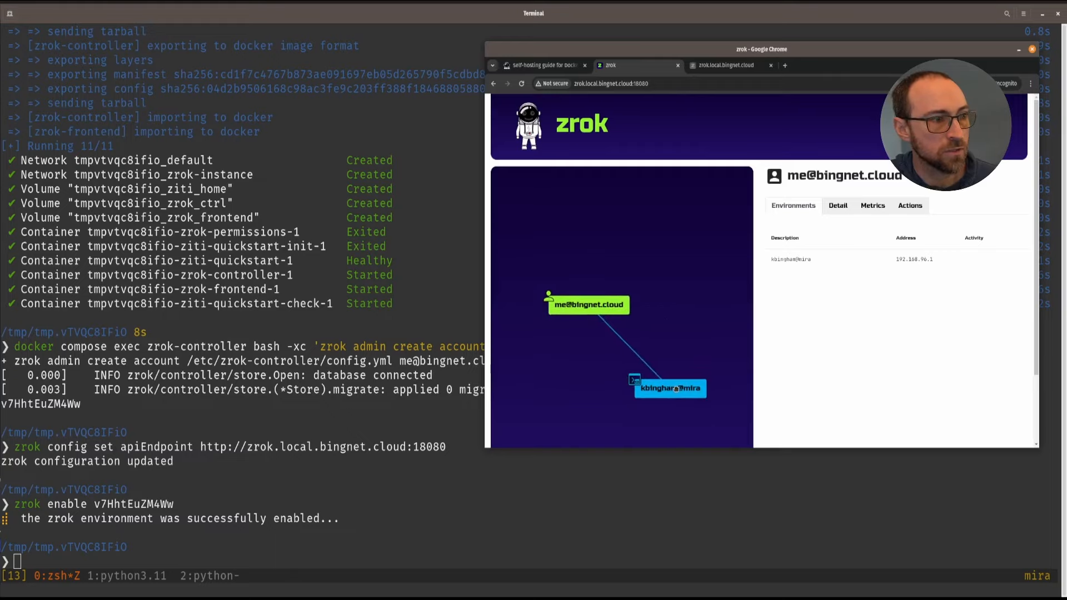
text(zrok disable)
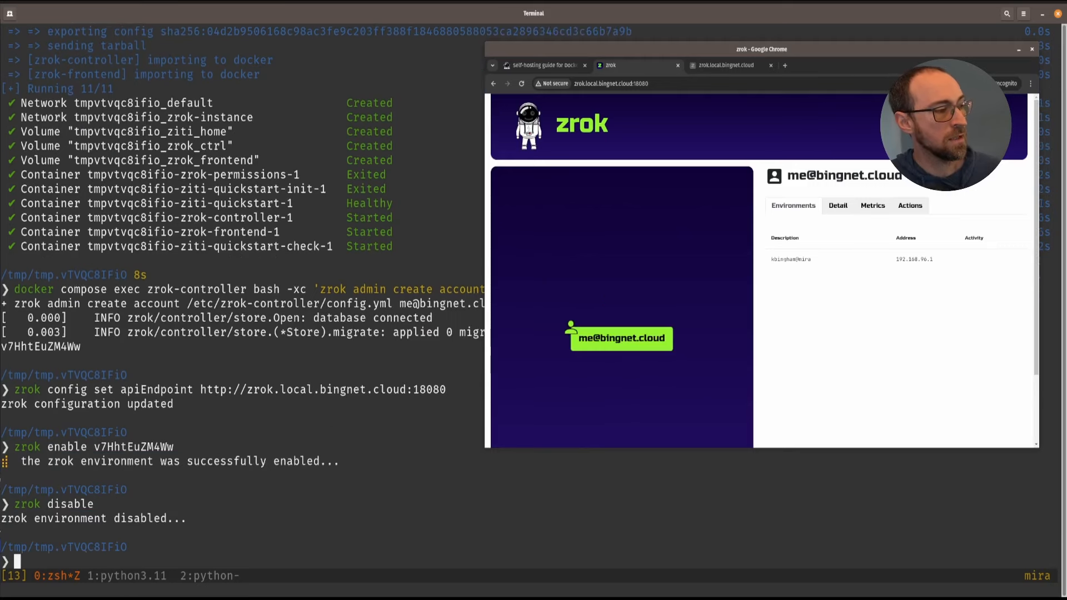
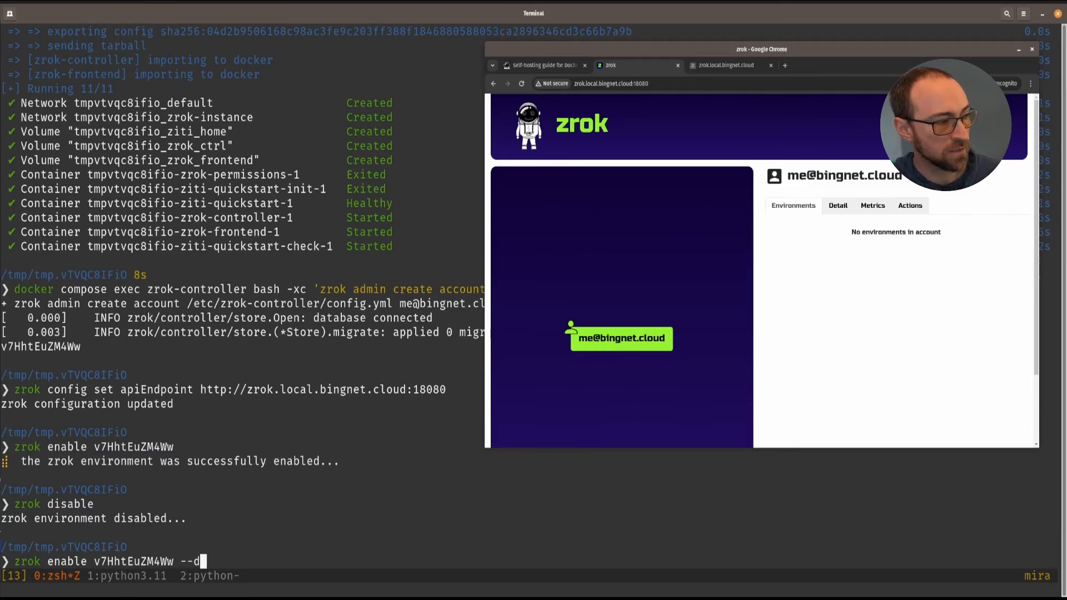
text(escr)
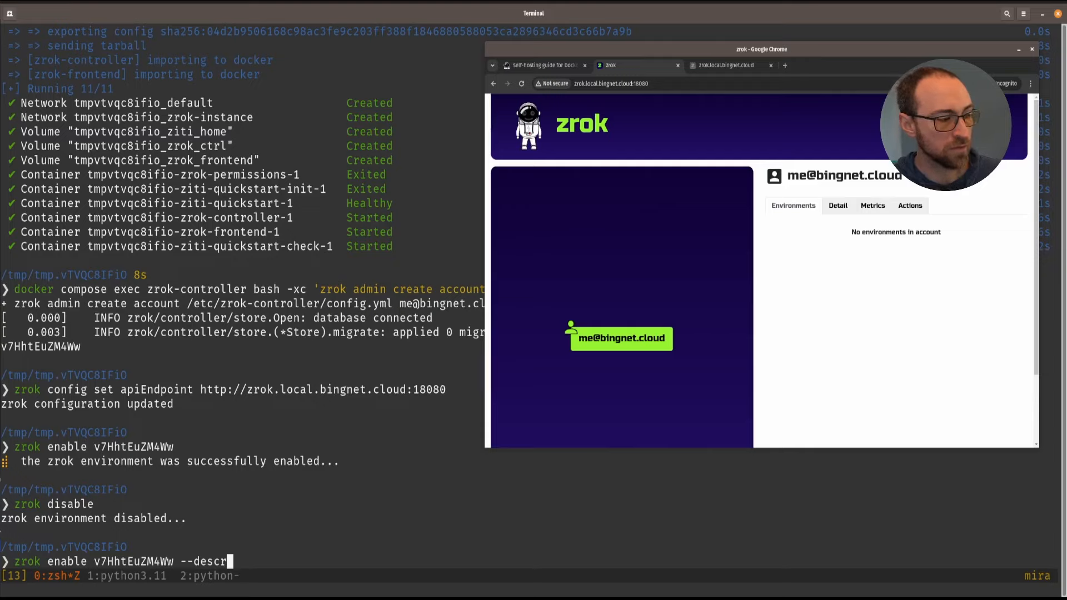
text(iption)
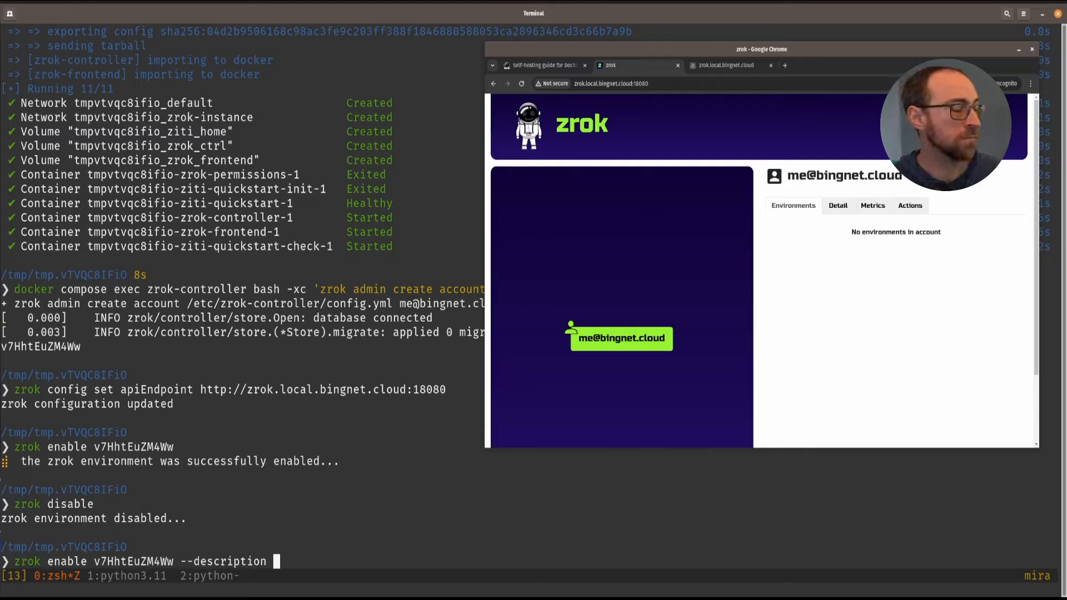
text("hwy YouTube\!)
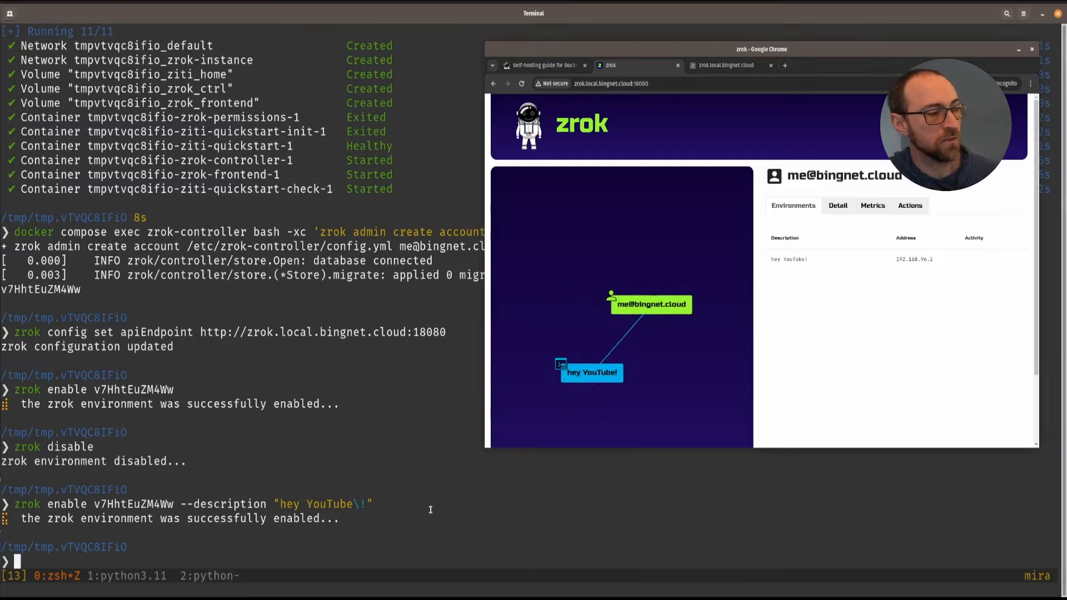
text(zrok)
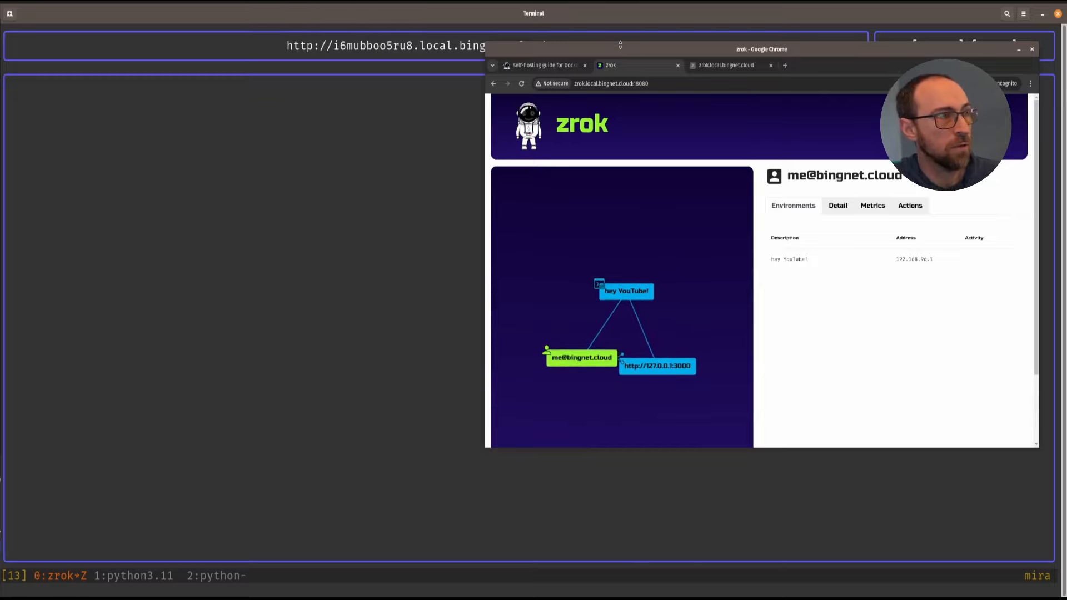
Copy the public share address of port 3000, then view the new share in the console graph.
right_click(386, 45)
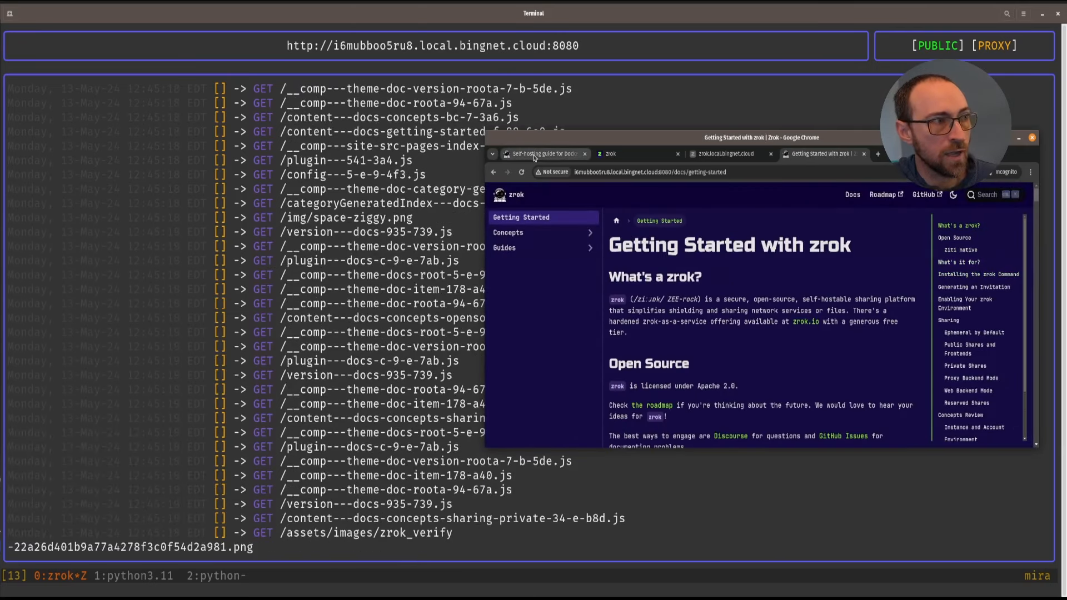
click(541, 153)
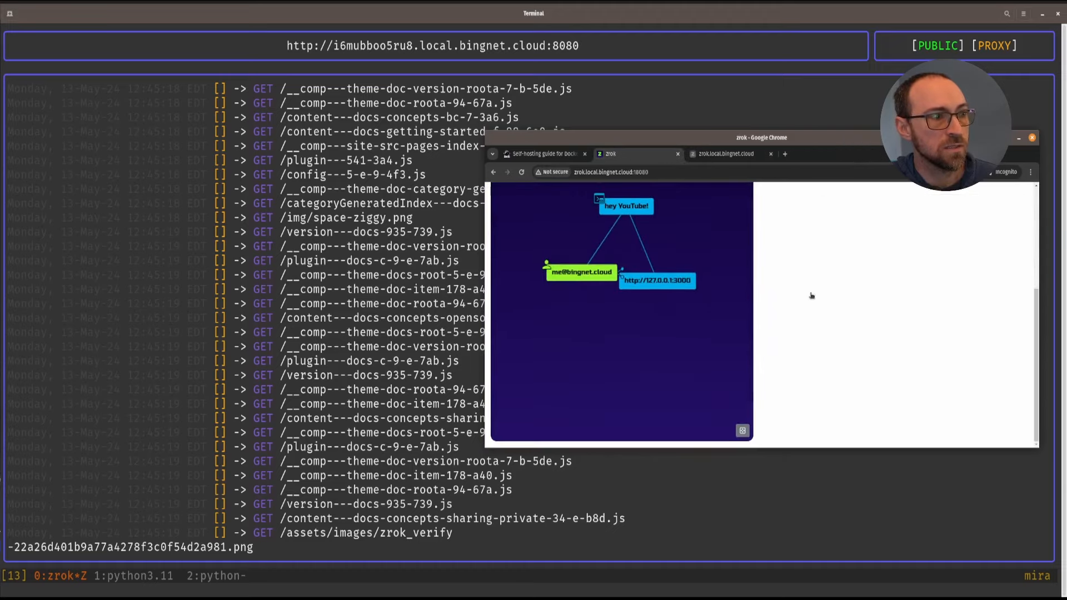
click(580, 271)
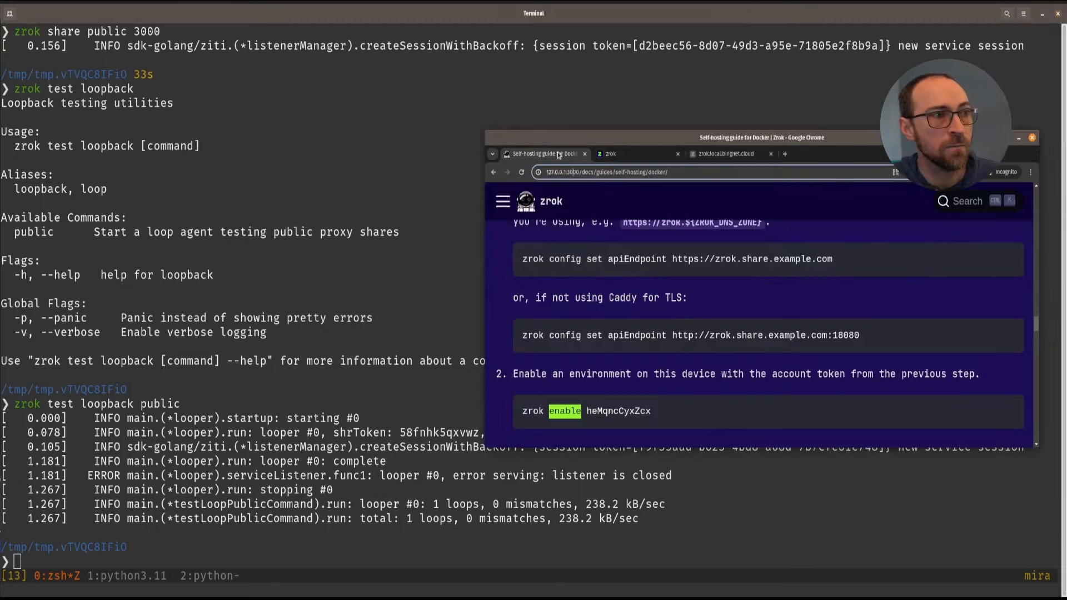
Inspect the unreachable zrok.local.bingnet.cloud address, then switch back to the Self-hosting guide for Docker tab.
click(725, 153)
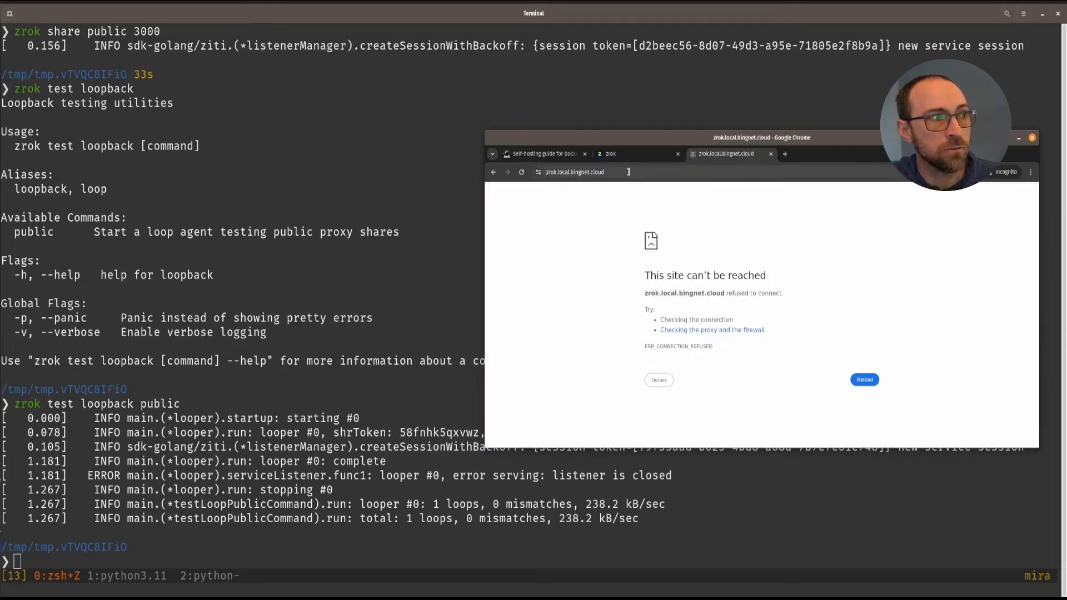
click(574, 171)
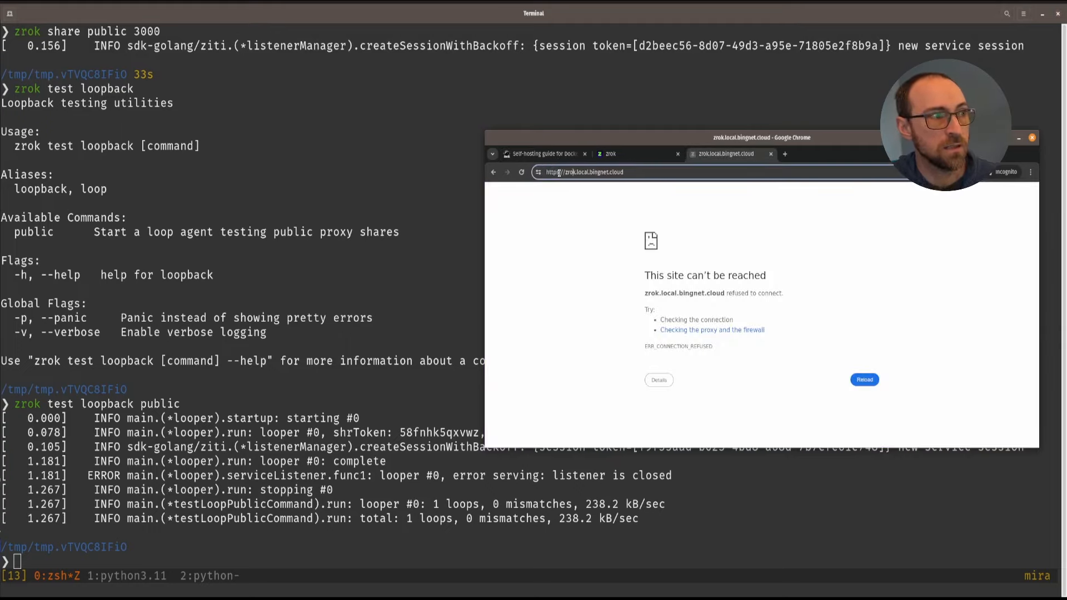
click(583, 171)
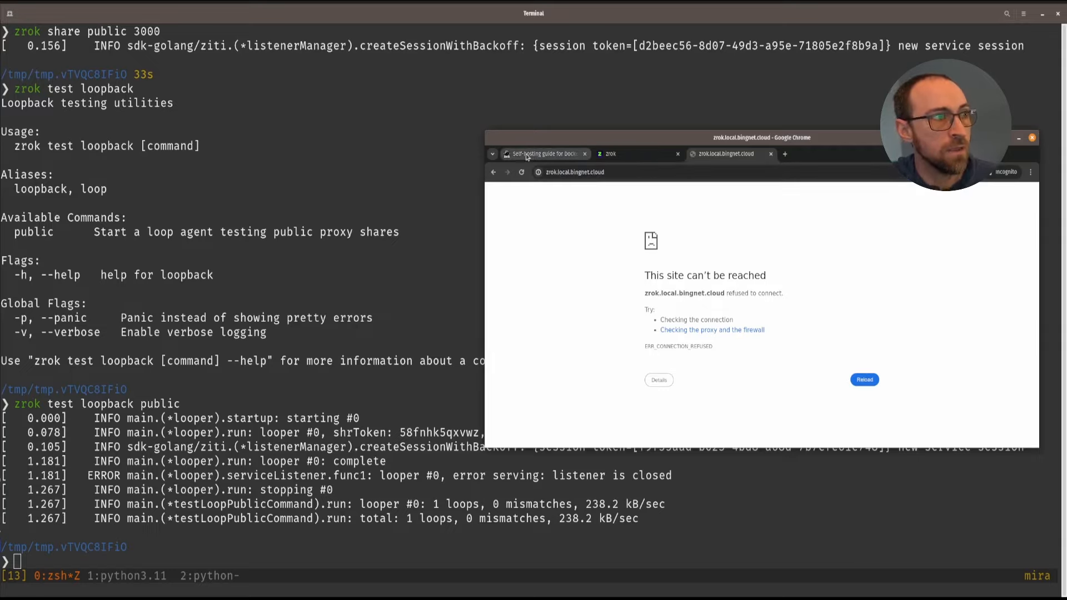
click(541, 153)
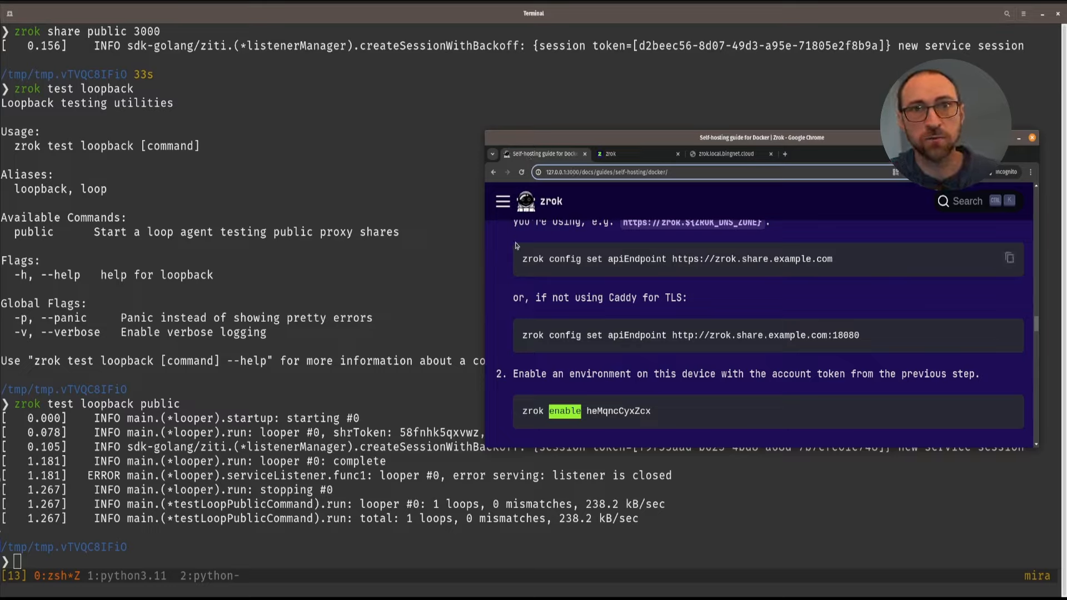
mouse_move(510, 283)
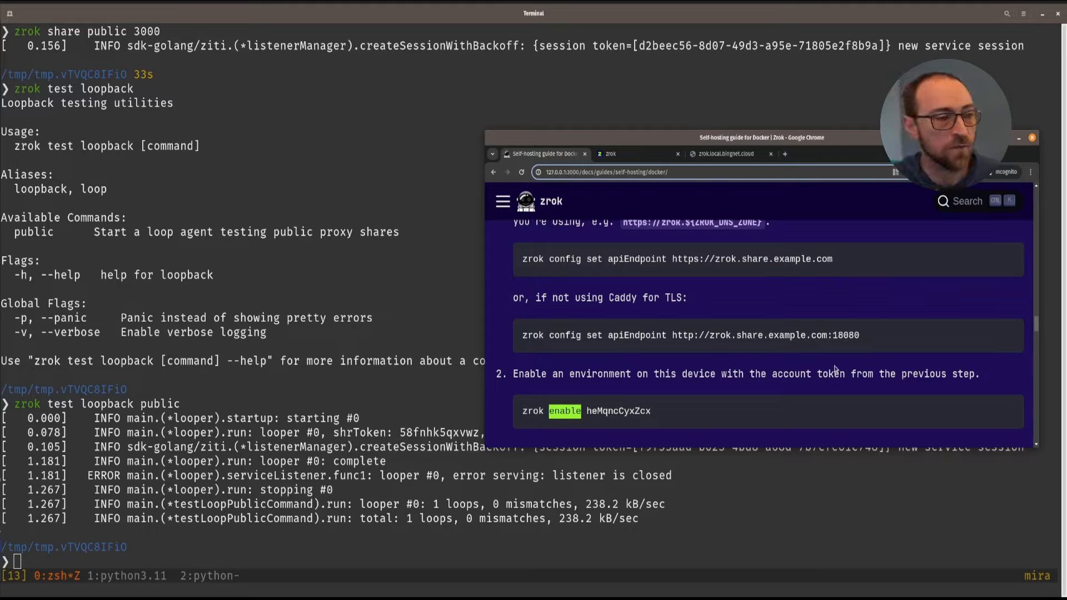
scroll(down, 3)
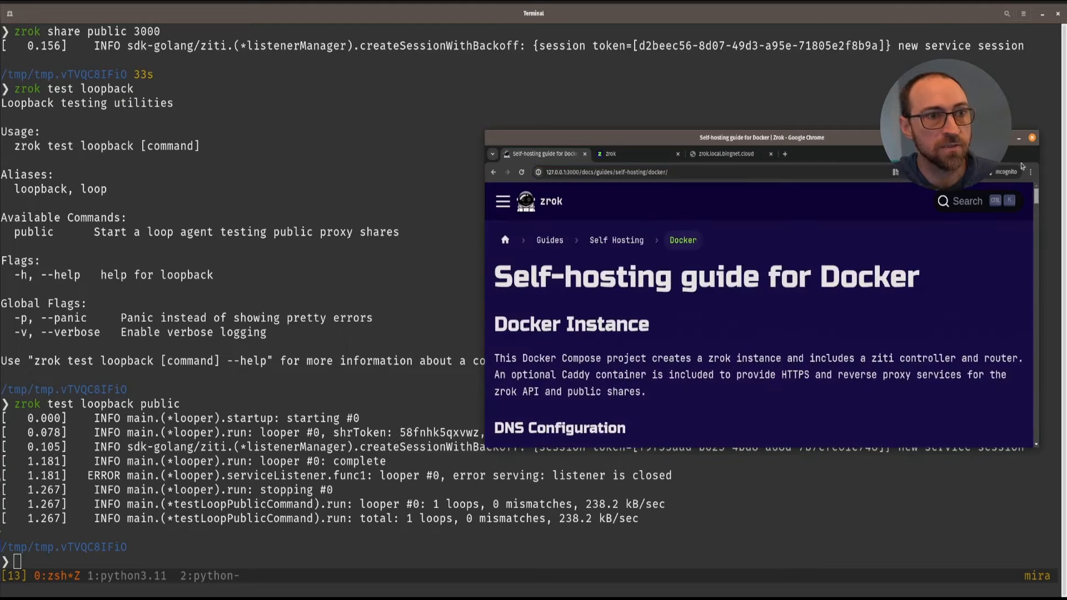
Review the guide's 'Additional DNS Configuration for Caddy TLS' prerequisites.
scroll(down, 3)
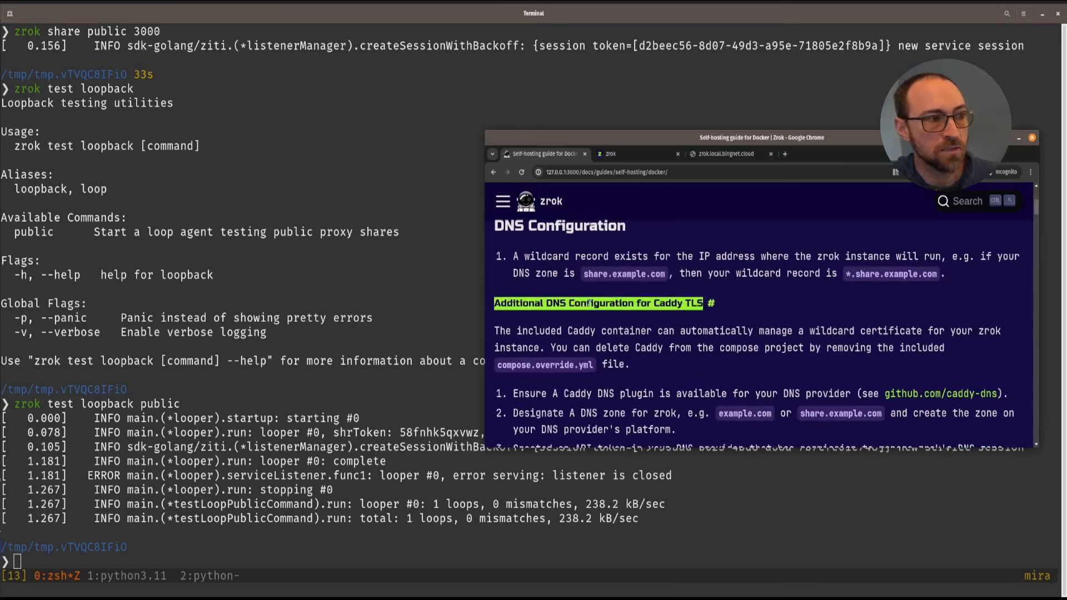
double_click(668, 302)
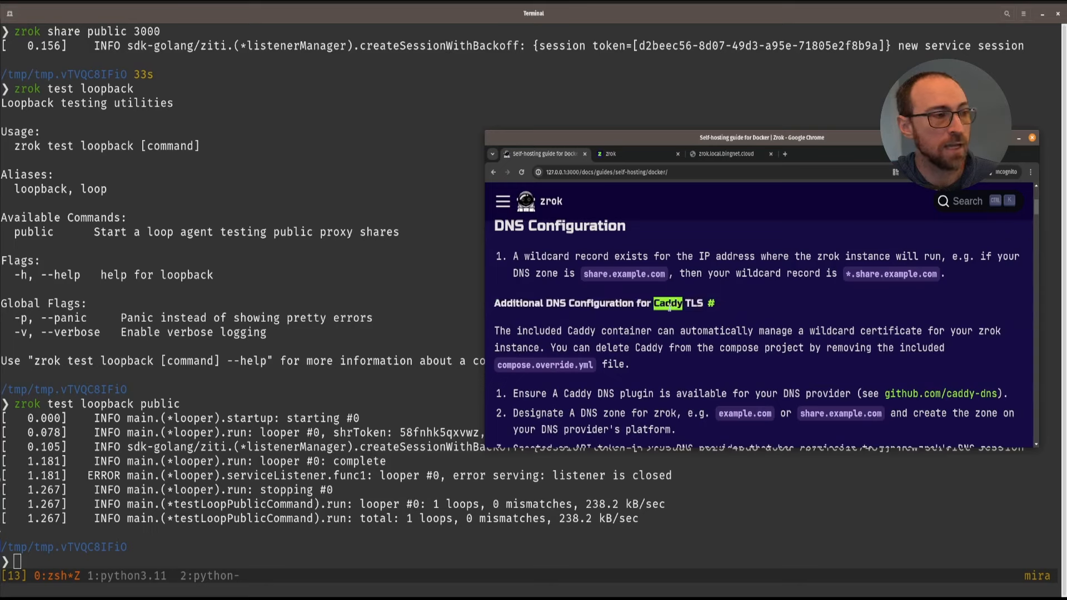
scroll(down, 3)
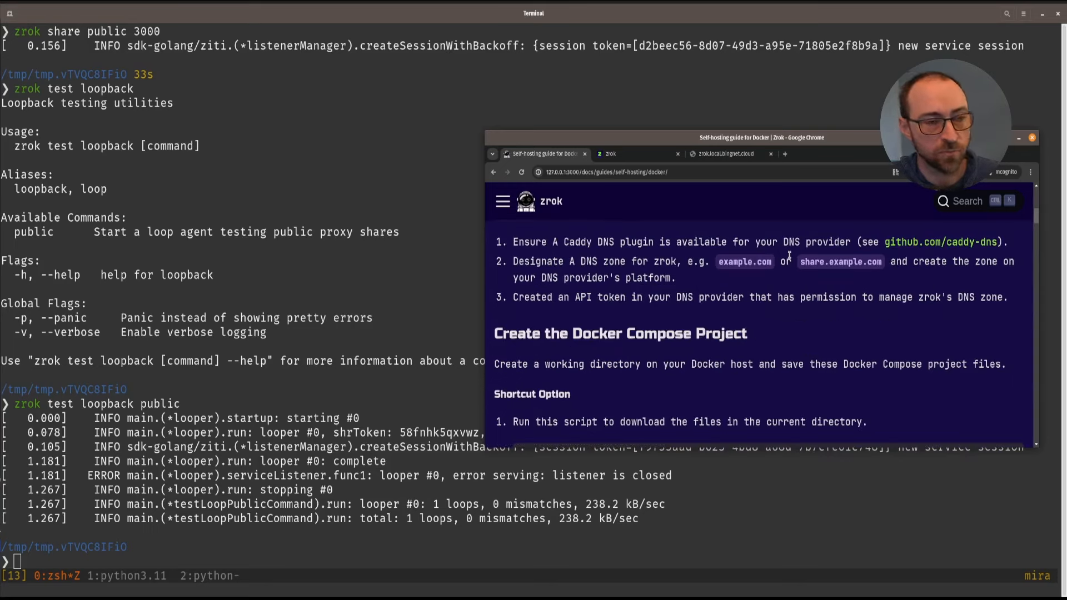
Browse the caddy-dns DNS provider plugin repositories on GitHub from the guide's link.
click(942, 242)
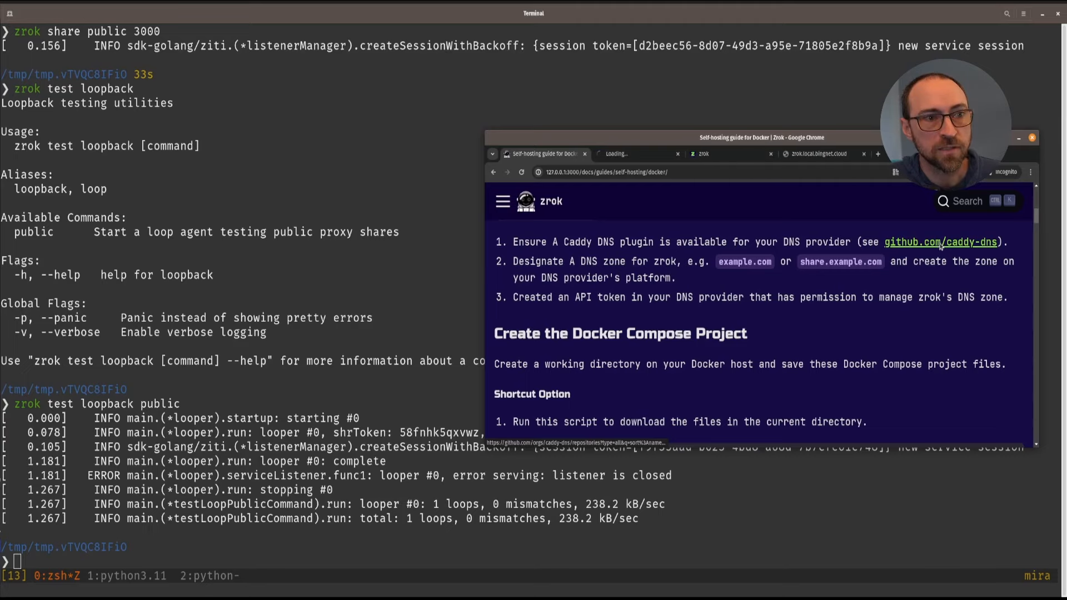
click(941, 241)
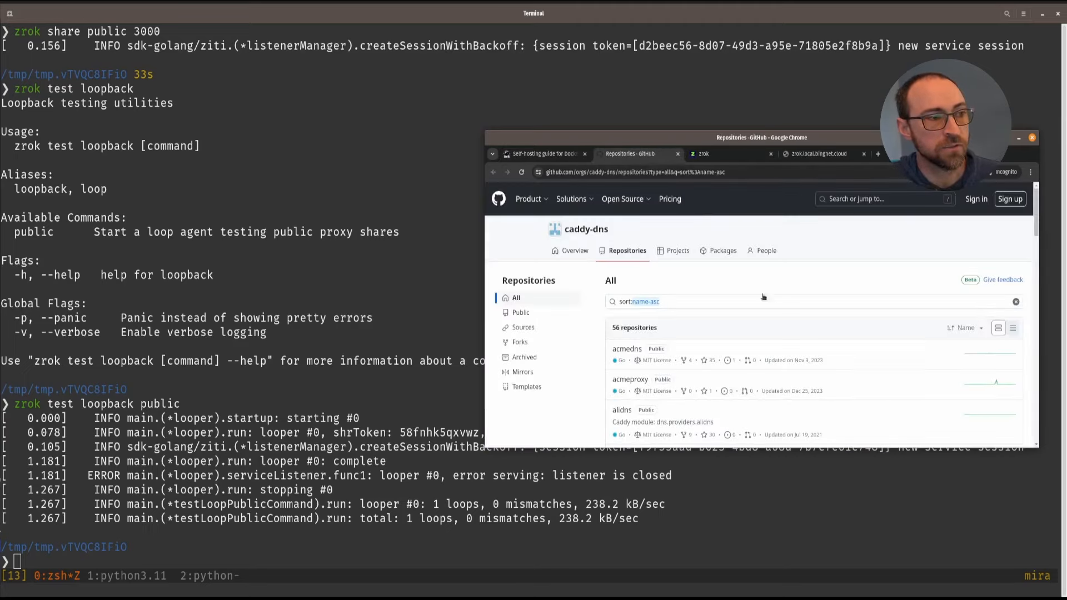
scroll(down, 3)
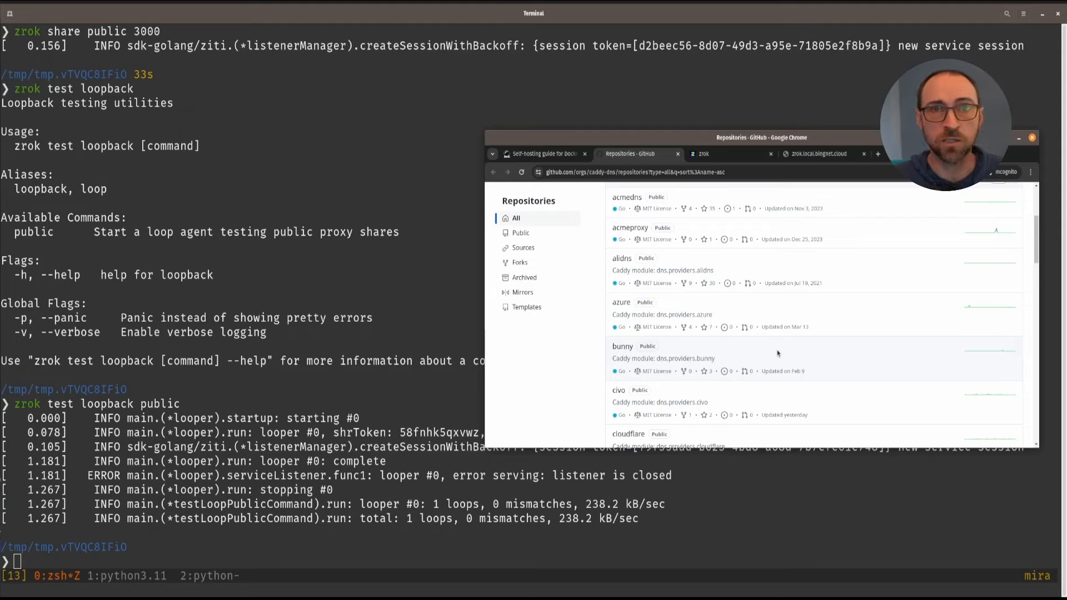
scroll(down, 3)
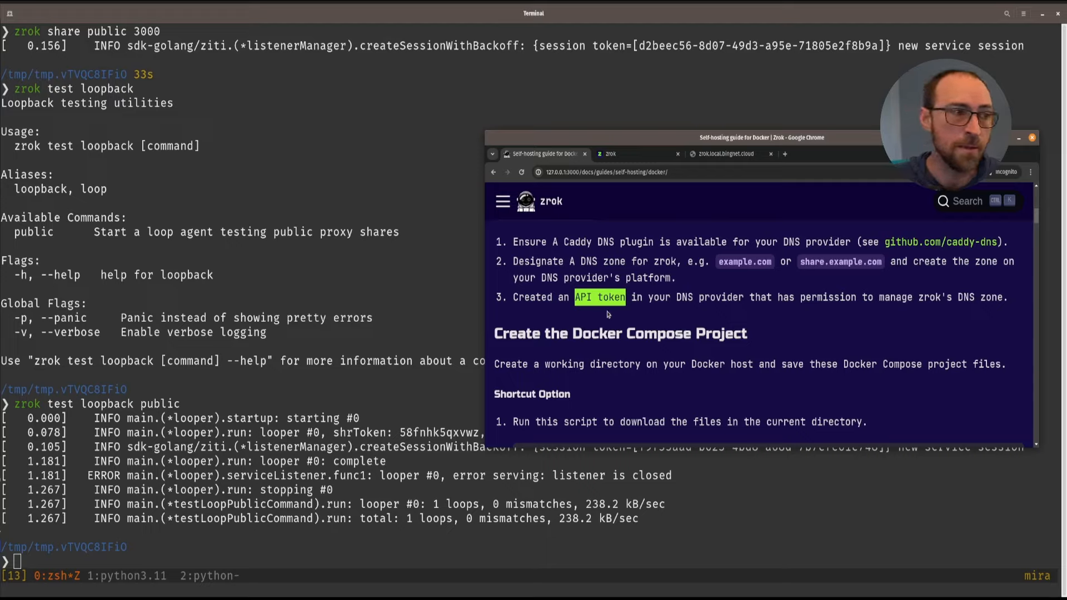
mouse_move(606, 314)
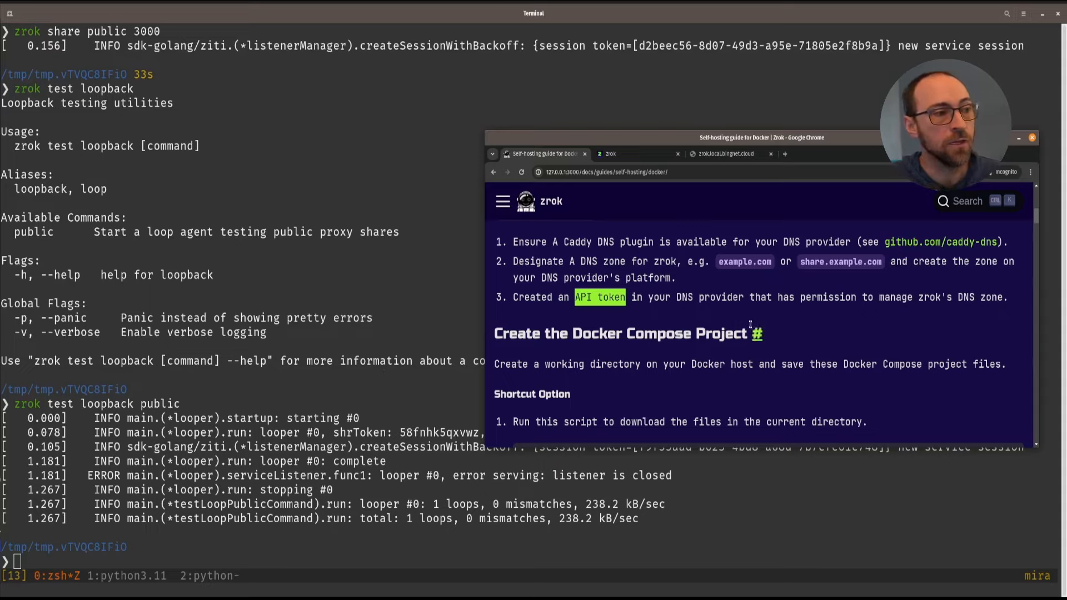
Review the .env options CADDY_DNS_PLUGIN and CADDY_DNS_PLUGIN_TOKEN in the guide.
scroll(down, 3)
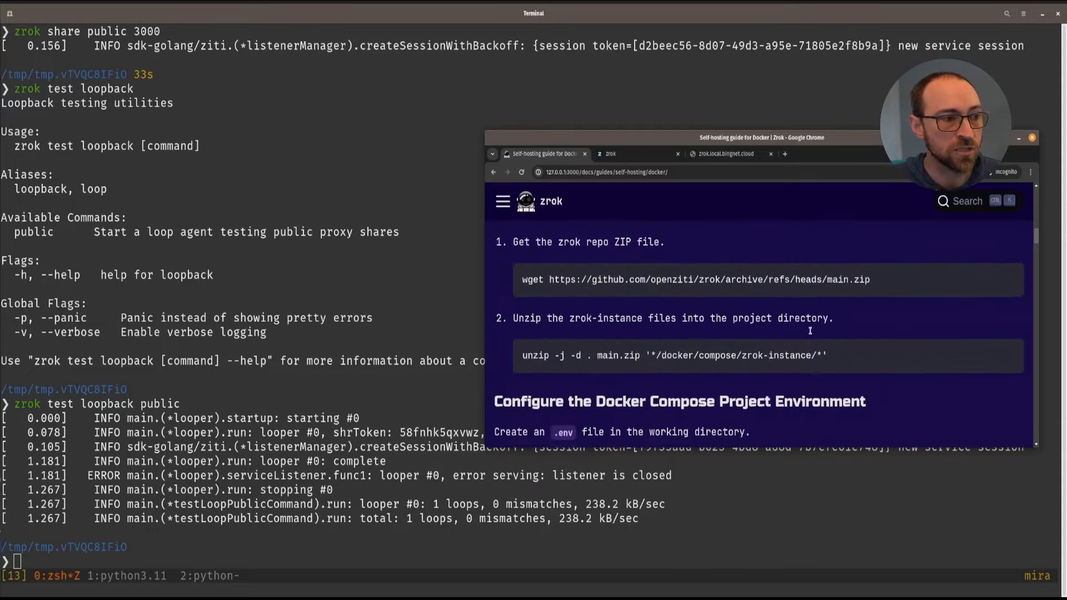
scroll(down, 3)
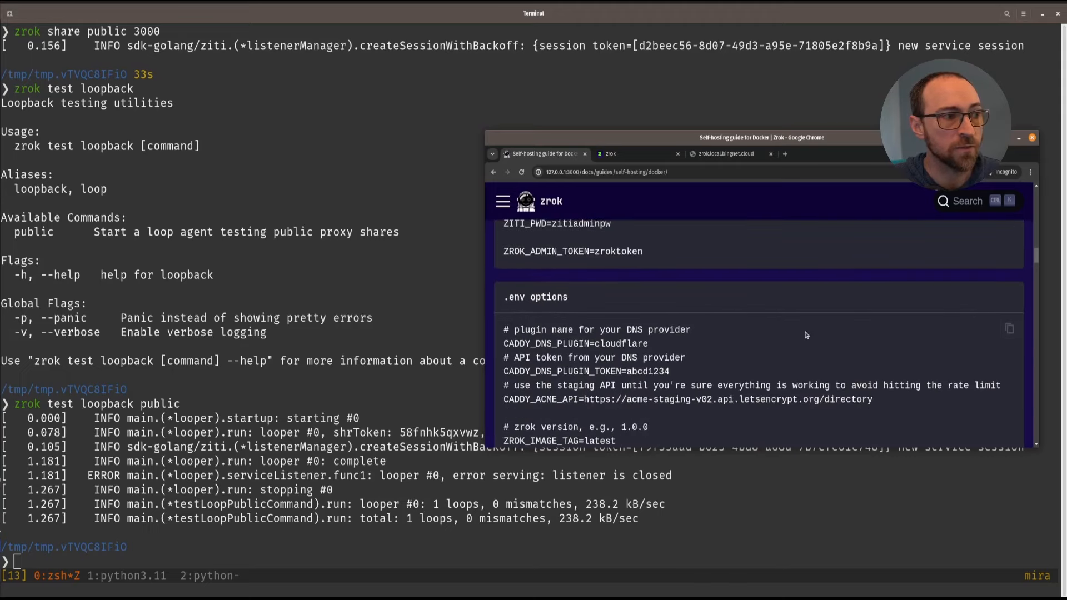
double_click(564, 320)
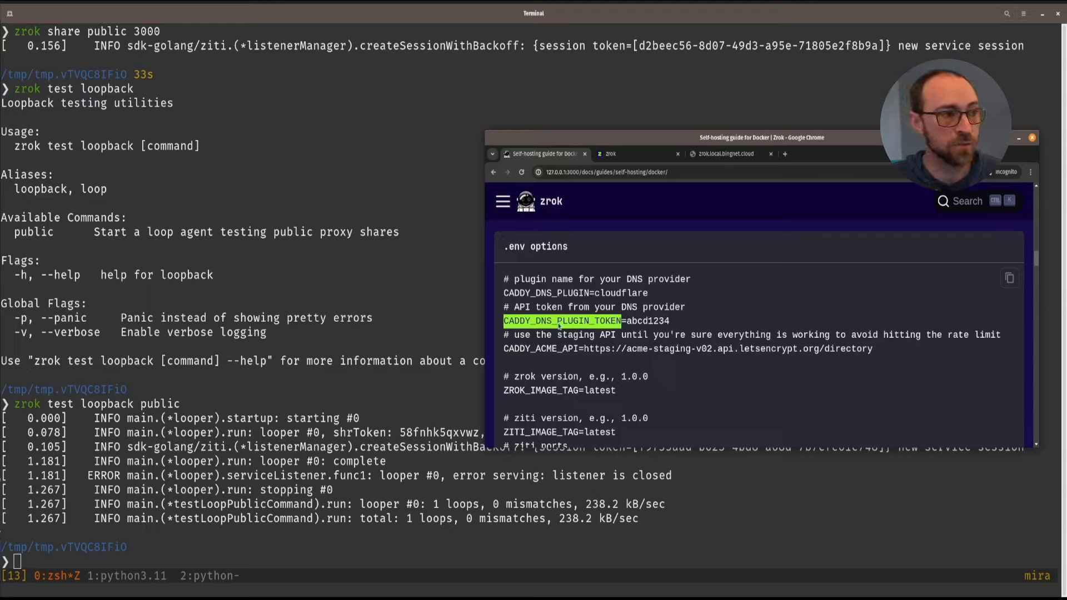
click(562, 320)
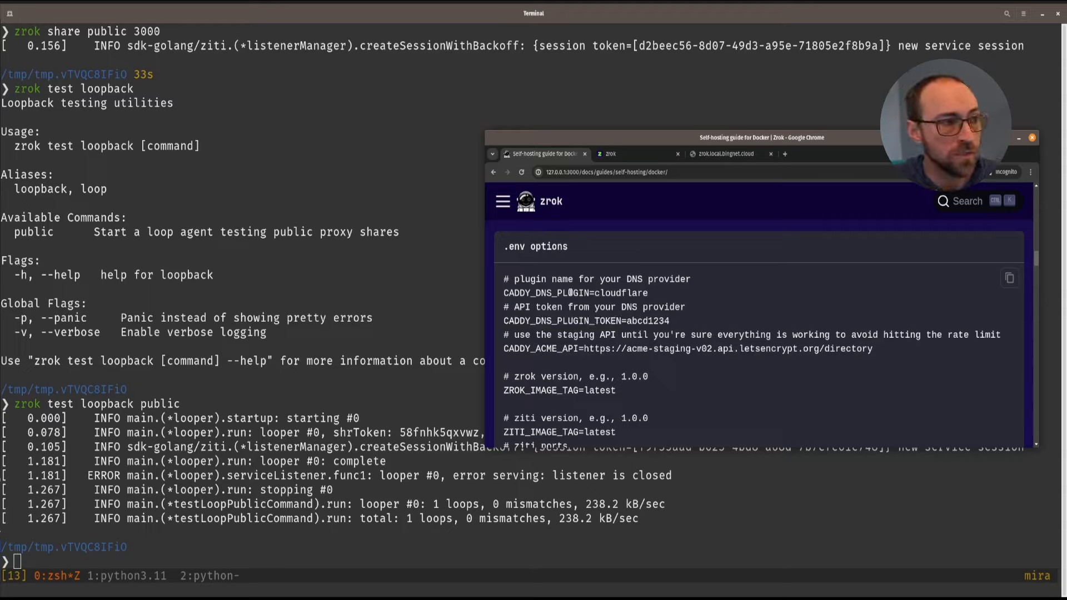
double_click(576, 292)
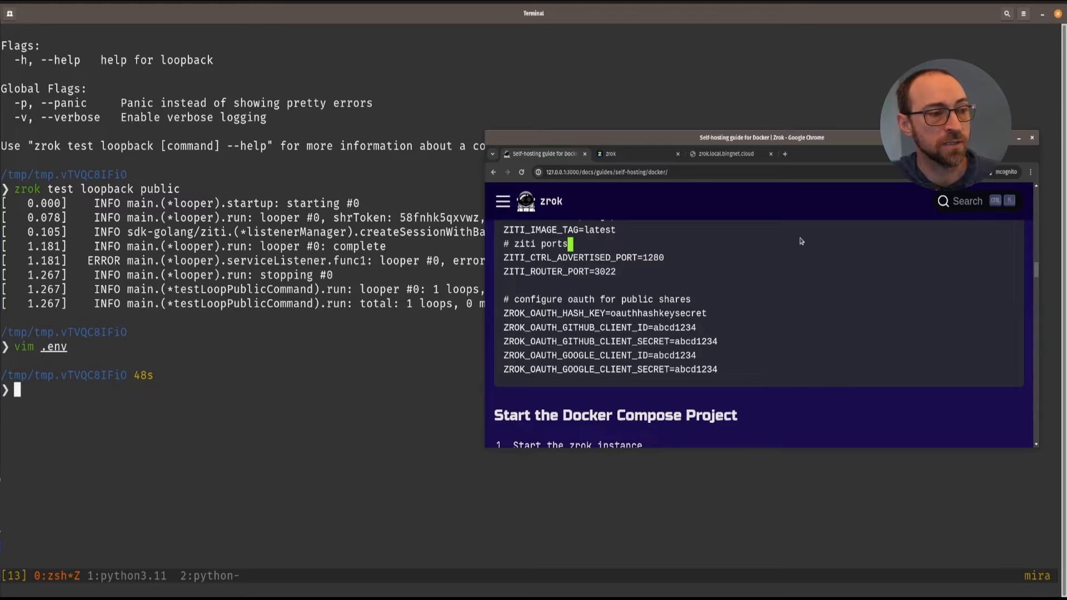
Continue the guide down to the 'Start the Docker Compose Project' step.
scroll(down, 3)
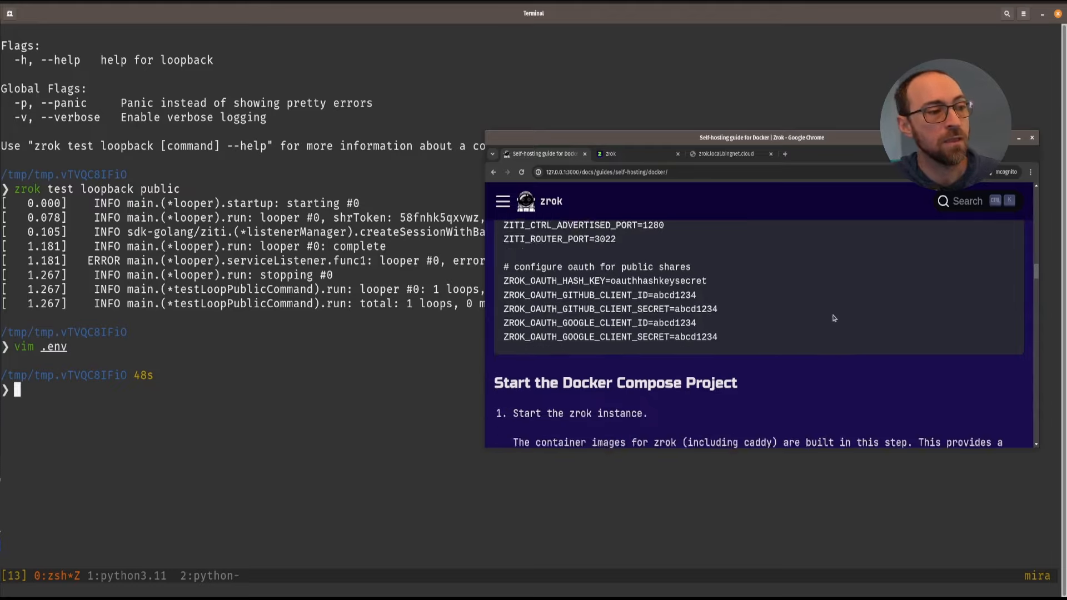
scroll(down, 3)
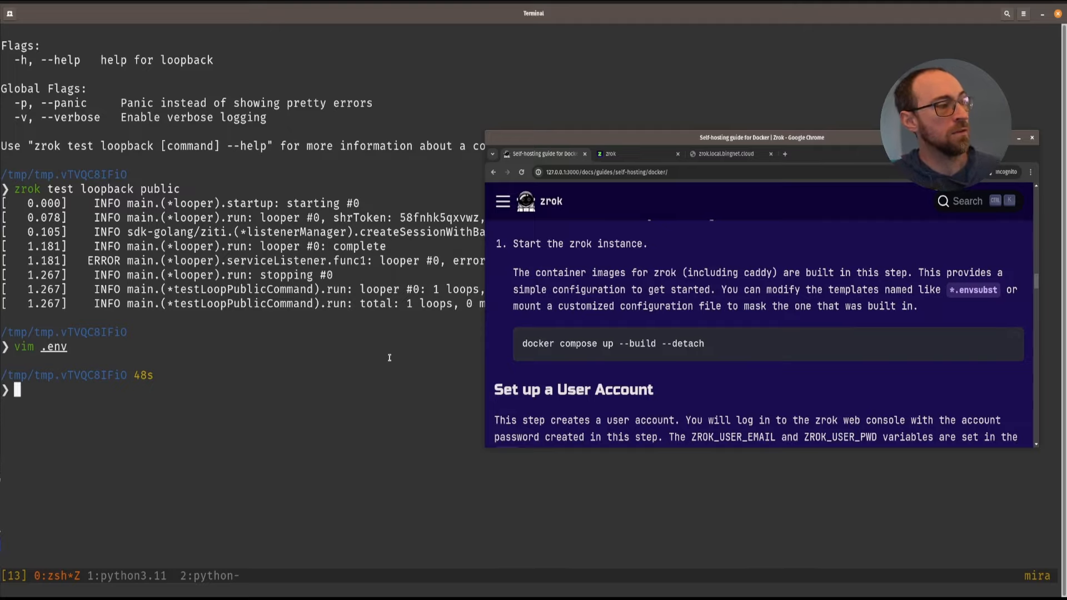
List the project with tree and rename caddy.compose.override.yml to compose.override.yml.
text(tree)
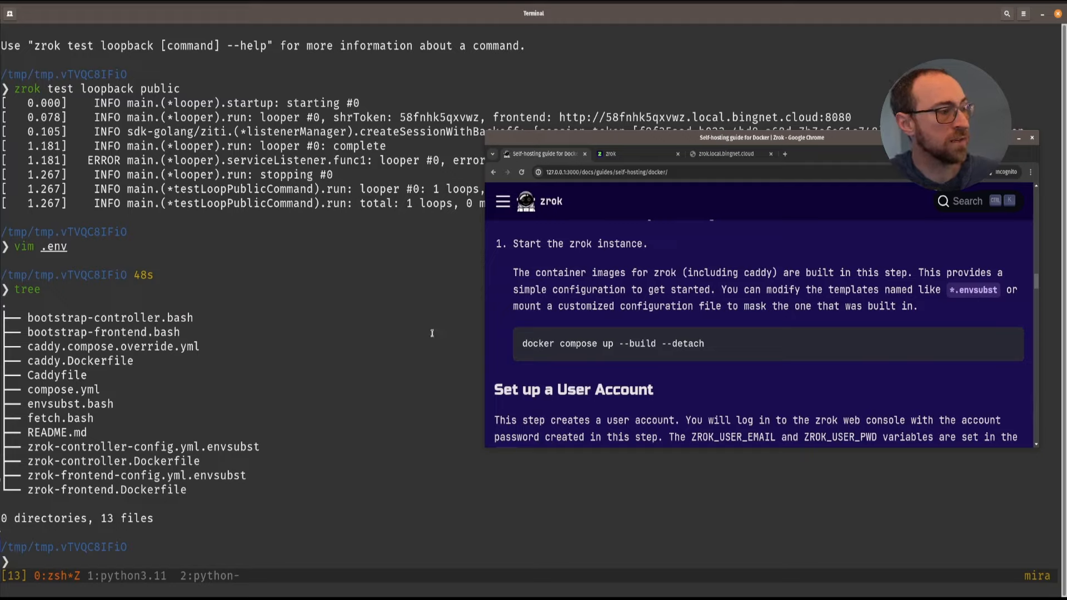
mouse_move(180, 242)
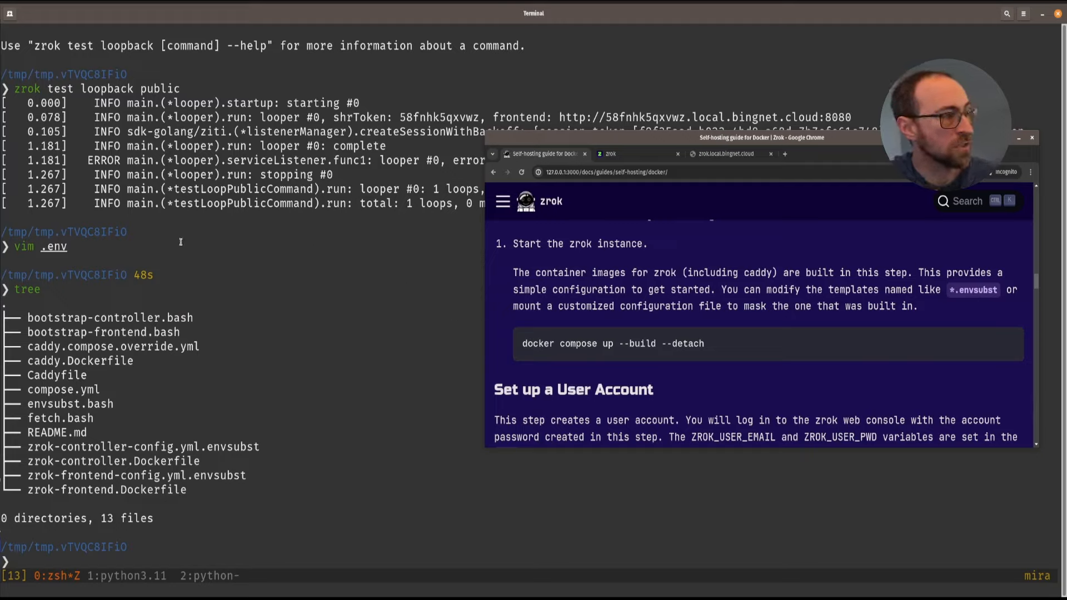
double_click(114, 347)
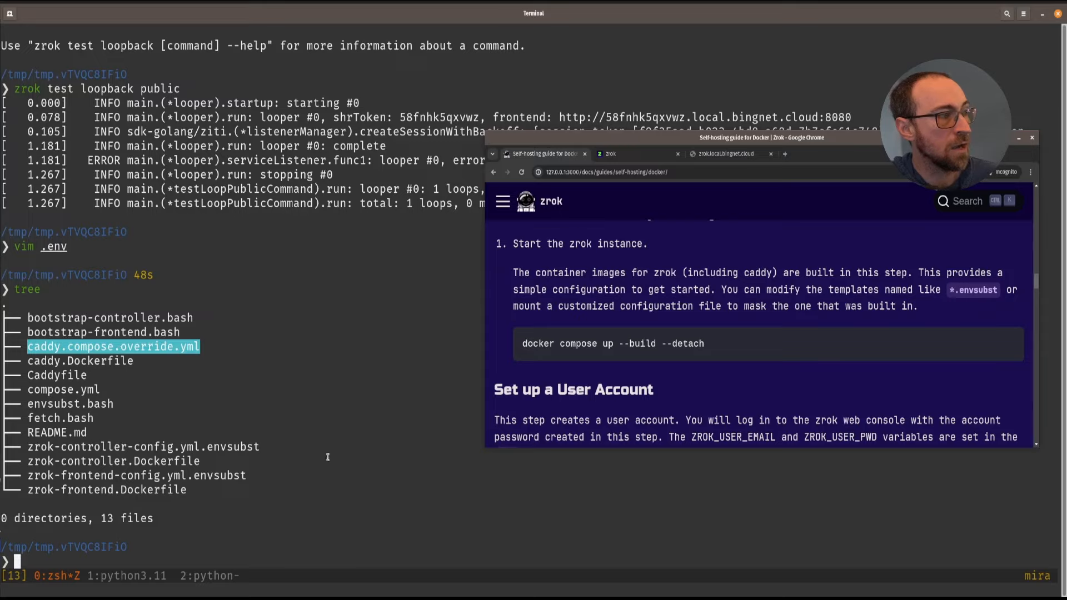
mouse_move(154, 378)
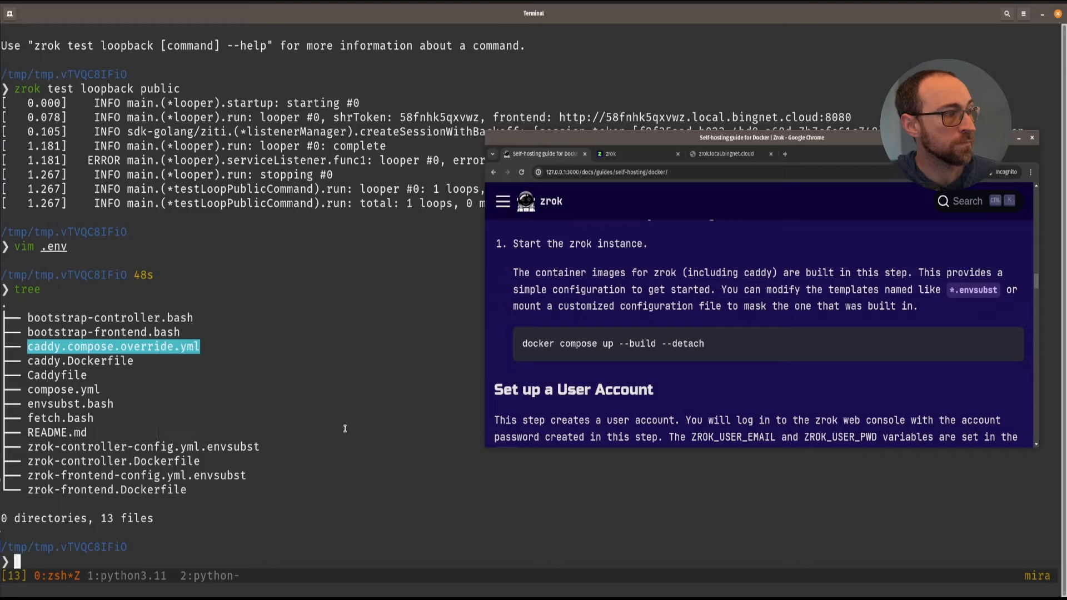
text(mv caddy.compose.override.yml)
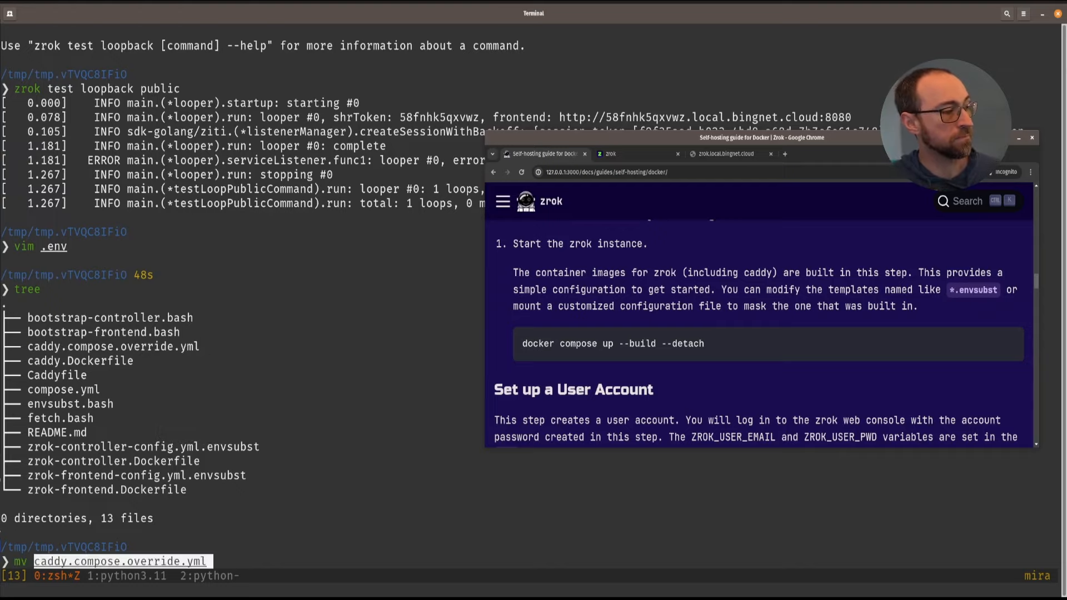
text(caddy.compose.override.yml)
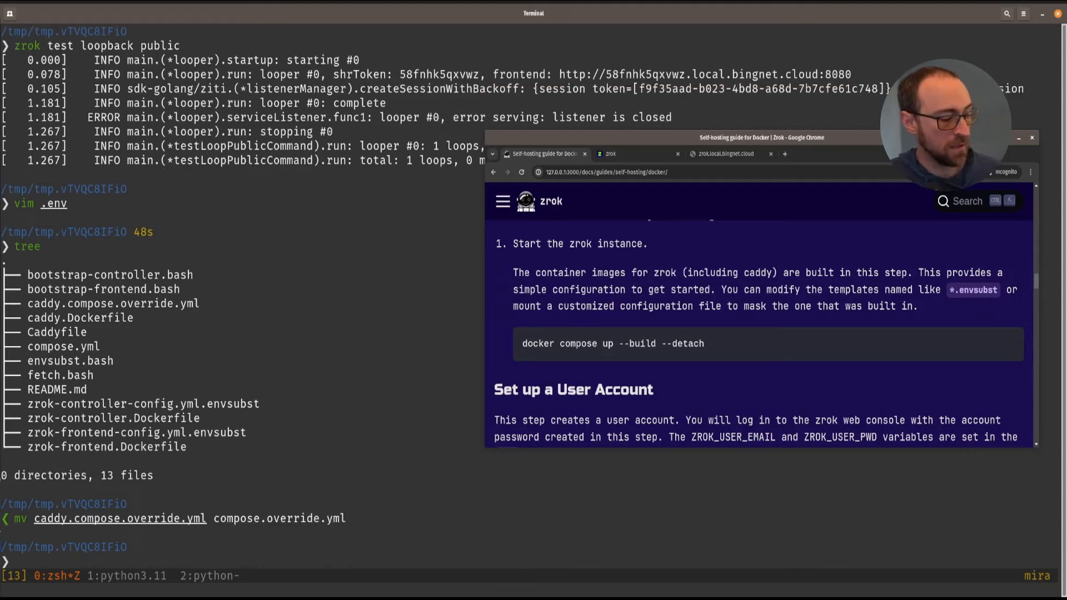
Rebuild and start the Compose project with docker compose up --build --detach.
scroll(down, 3)
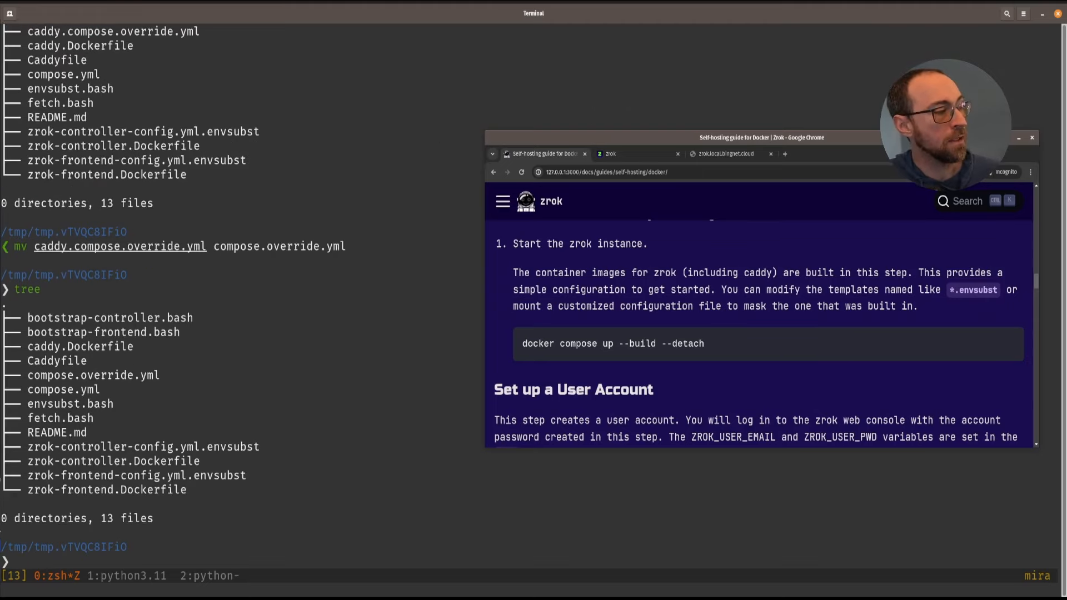
mouse_move(278, 411)
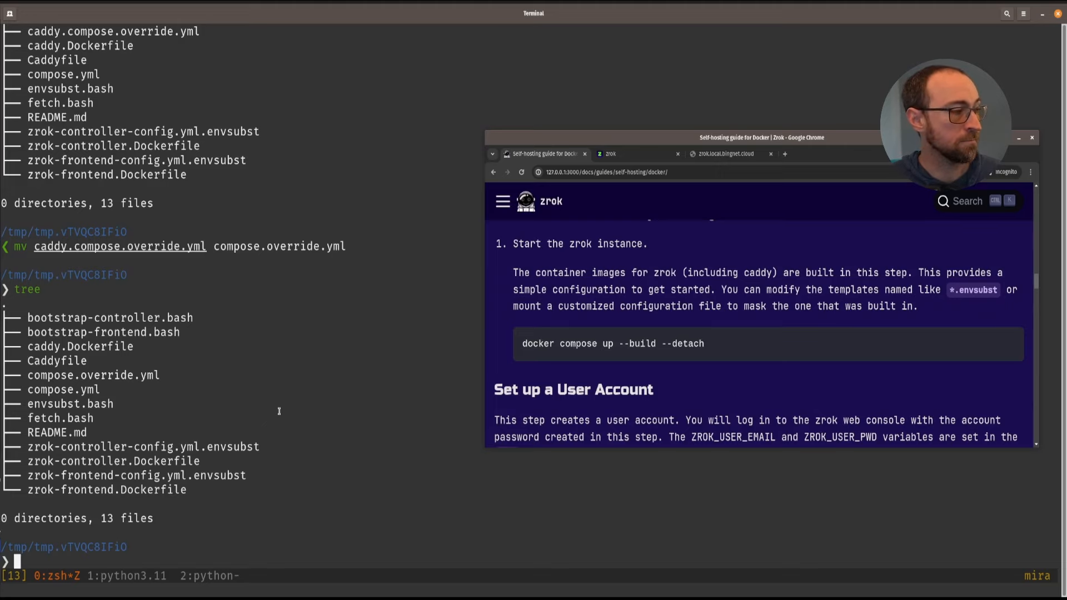
text(docker compose up --build --detach)
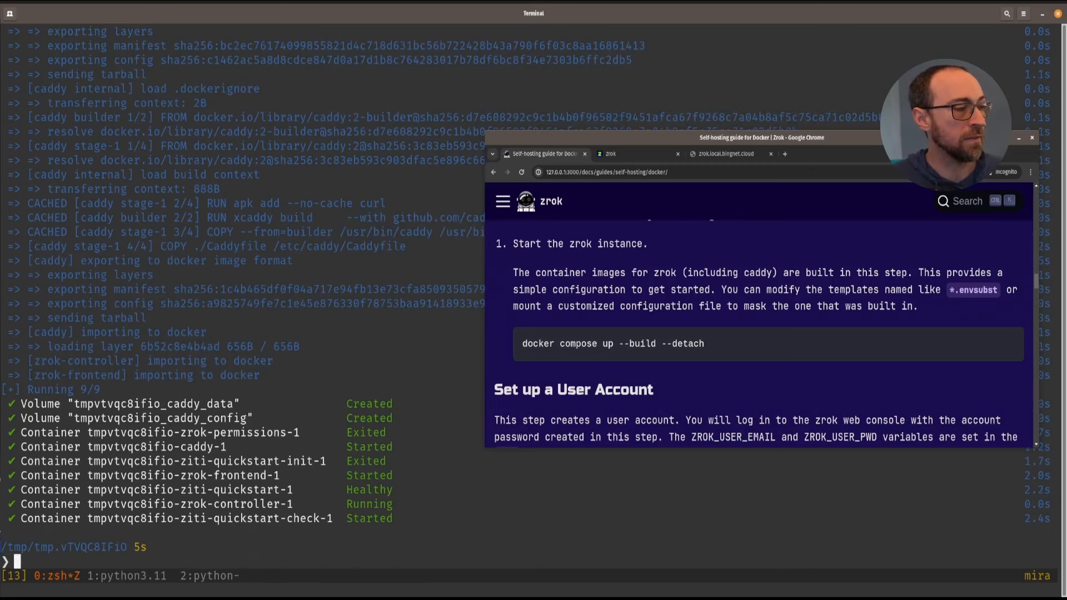
Check docker compose ps shows the caddy container up publishing ports 80 and 443.
text(docker compose ps)
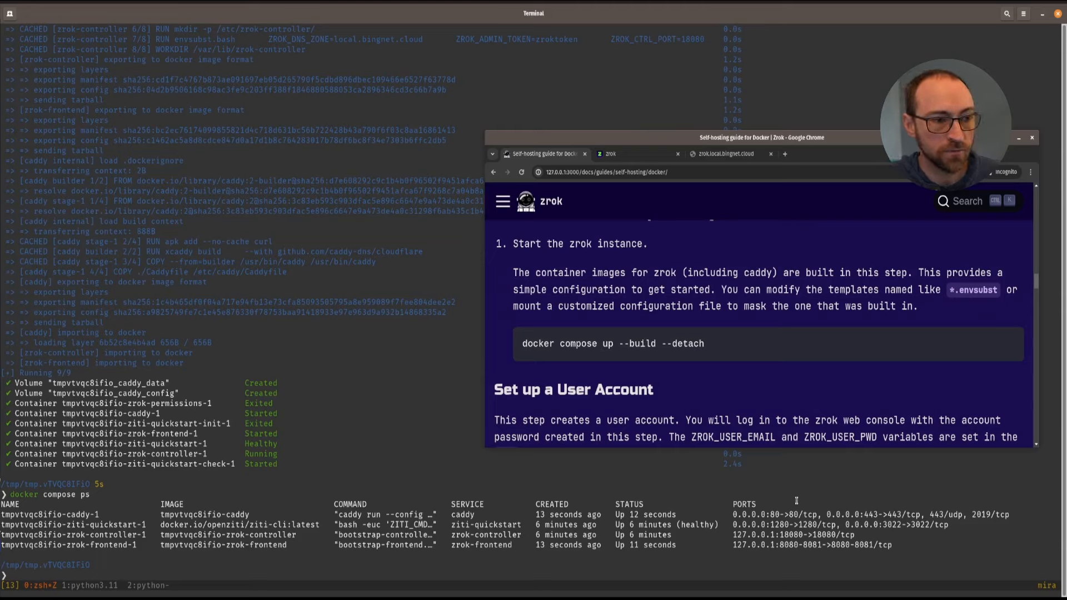
double_click(776, 515)
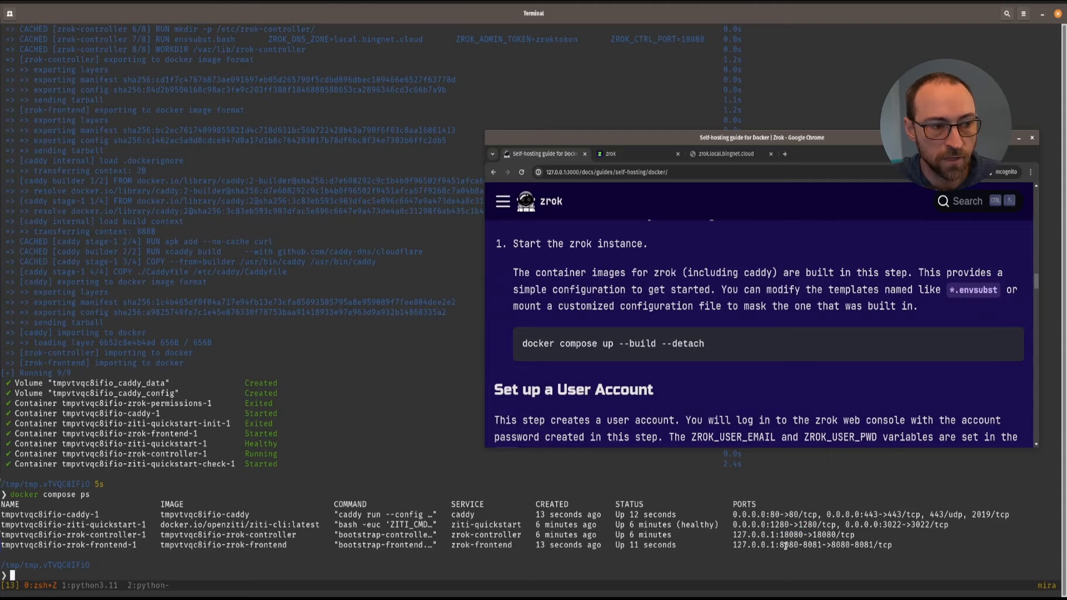
double_click(801, 545)
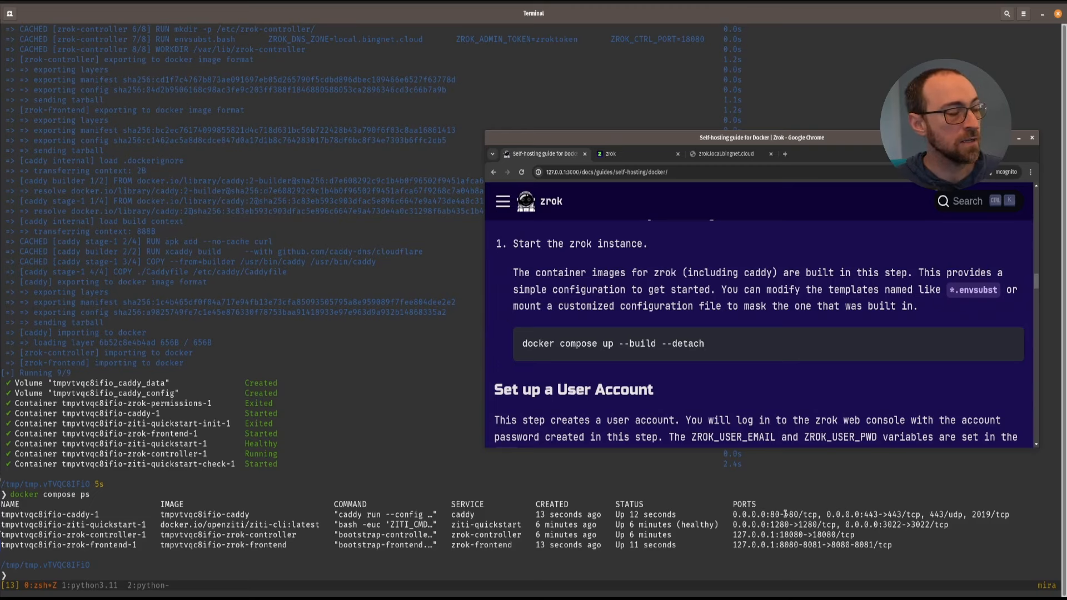
Follow docker compose logs caddy until the *.local.bingnet.cloud certificate is obtained successfully.
text(docker compose logs caddy -f)
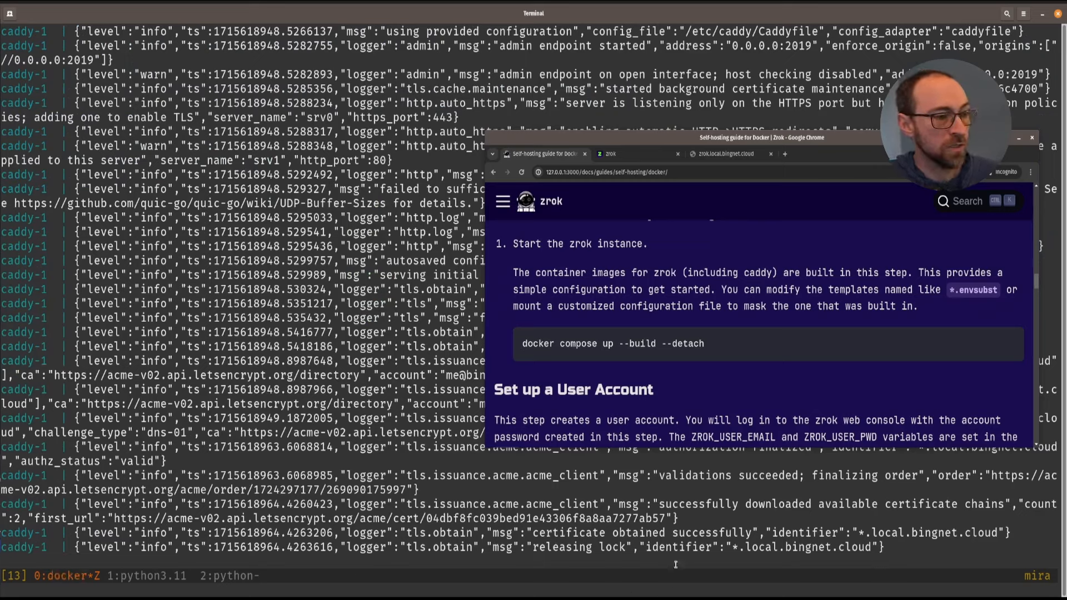
double_click(567, 533)
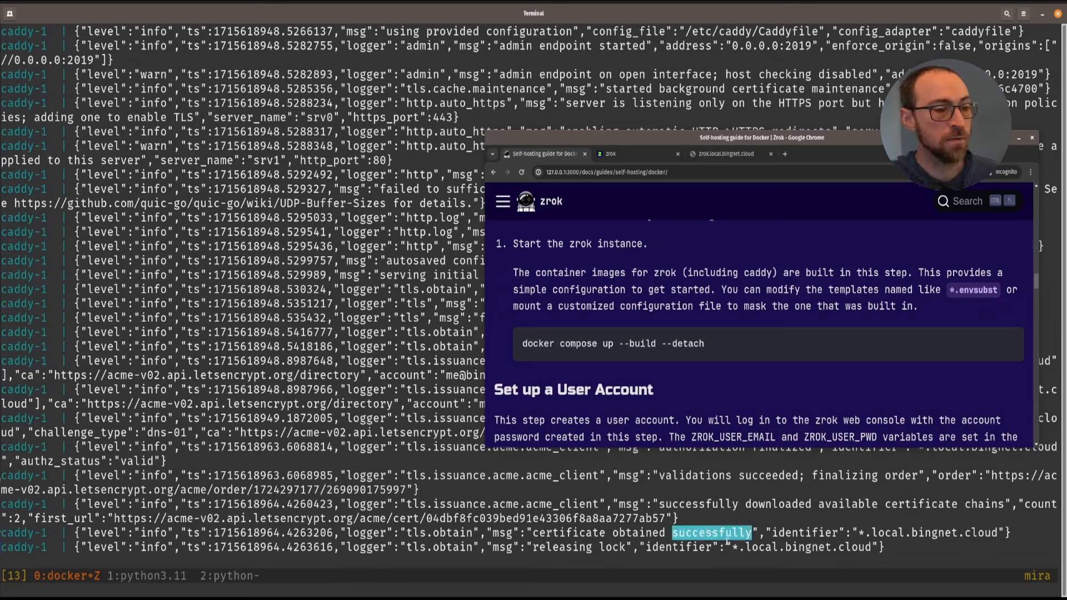
double_click(930, 532)
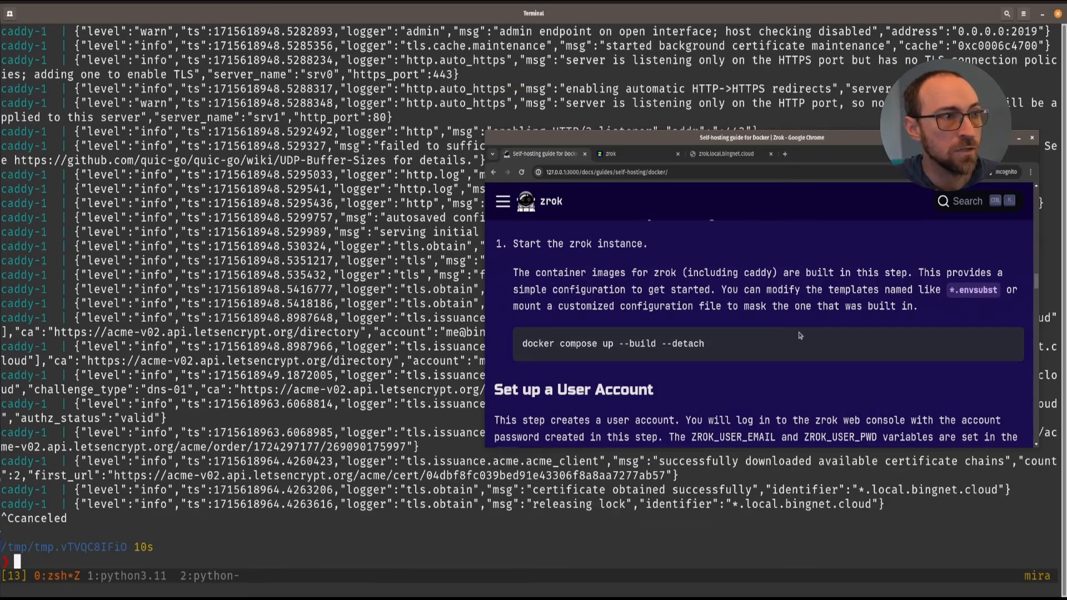
Reload the zrok console at zrok.local.bingnet.cloud over HTTPS and check its connection details.
click(725, 154)
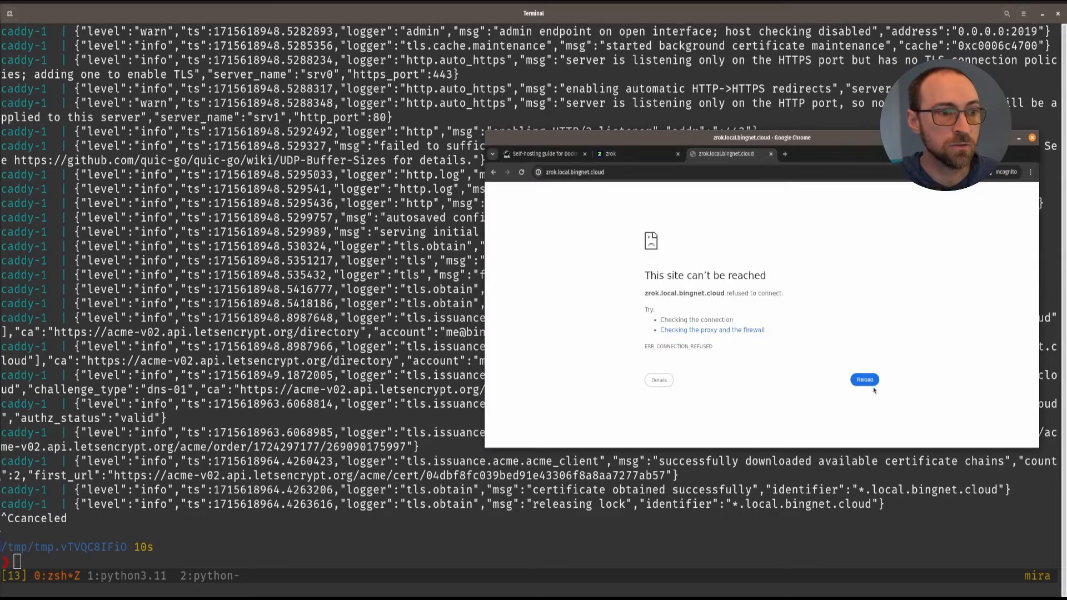
click(865, 379)
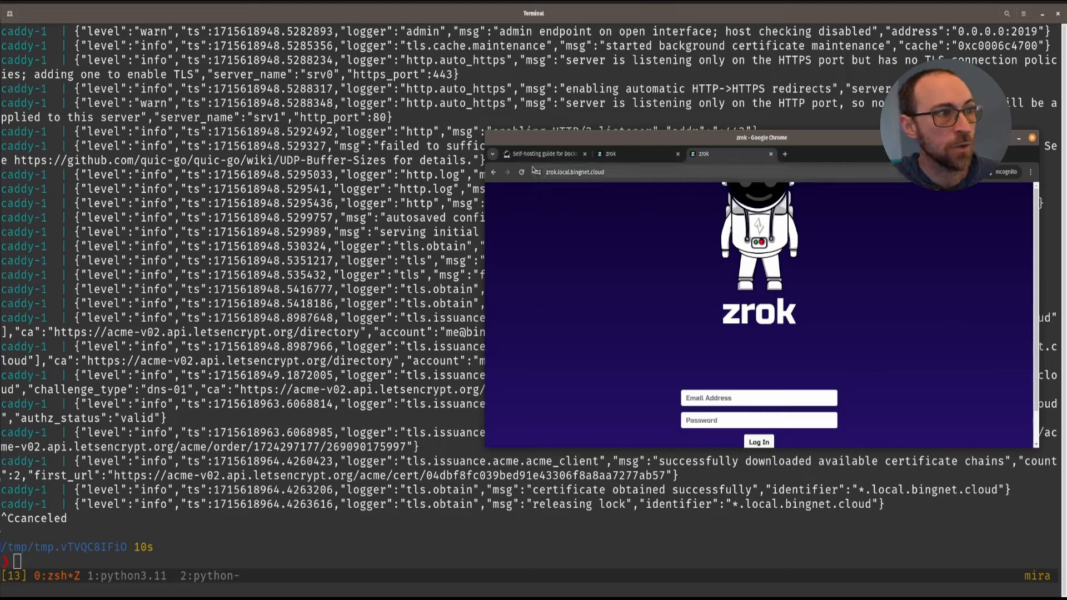
click(538, 171)
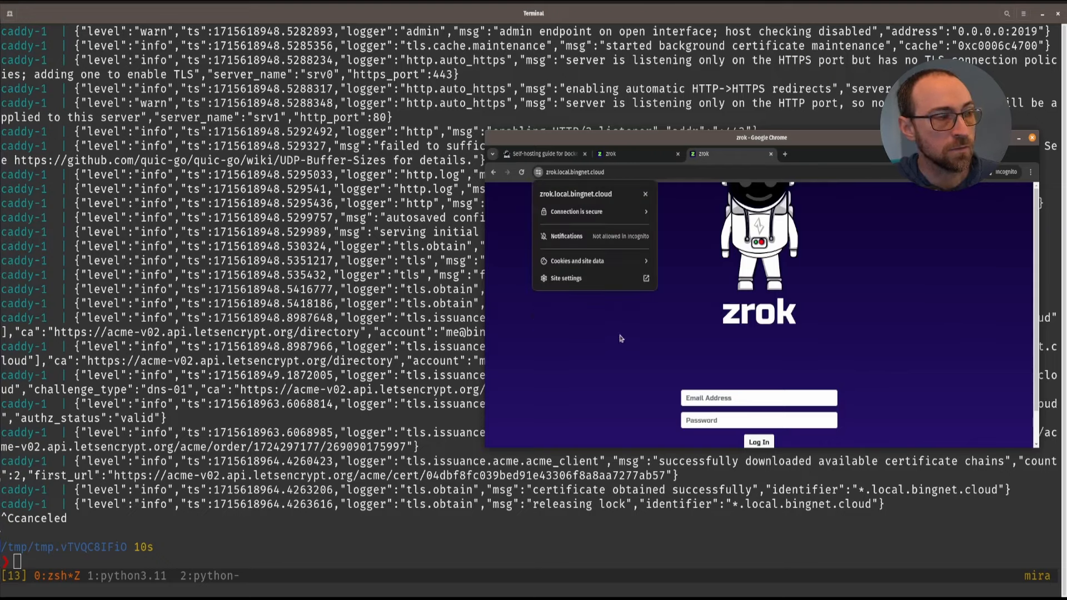
click(807, 182)
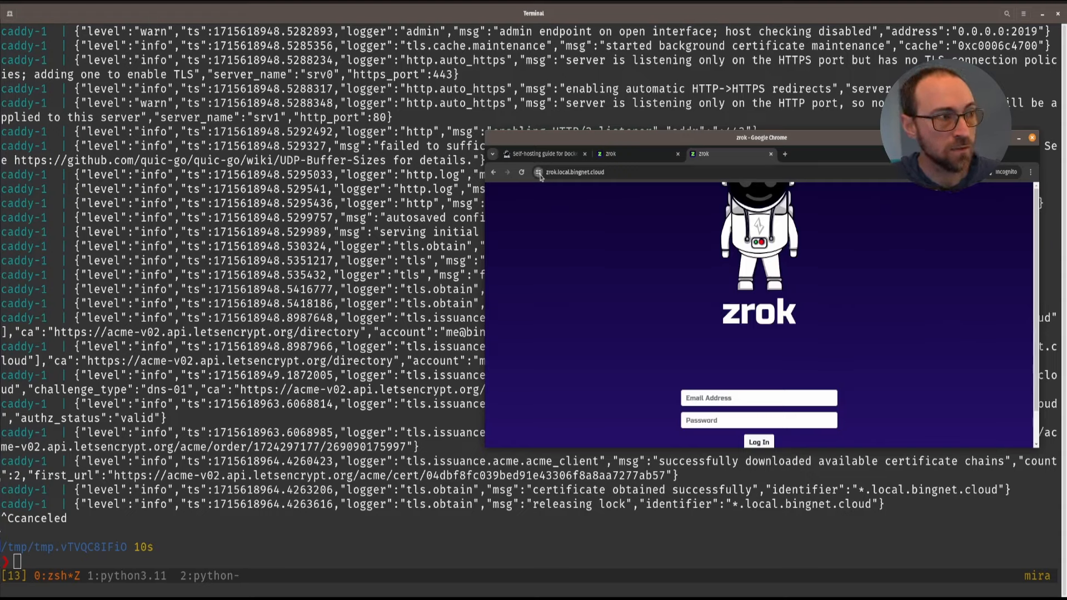
Verify the certificate is issued by Let's Encrypt for *.local.bingnet.cloud.
click(538, 171)
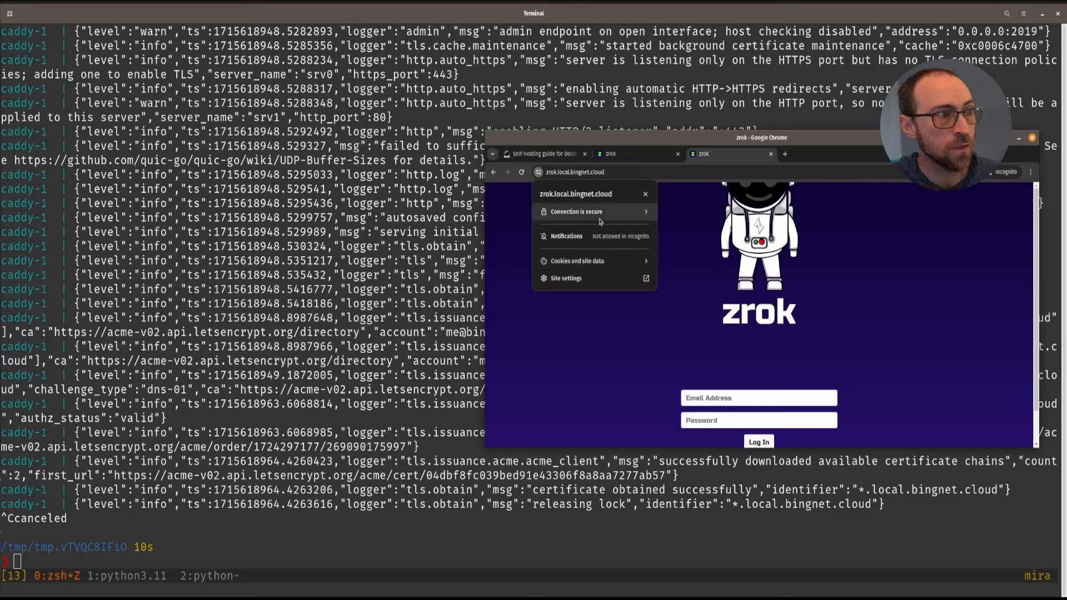
click(576, 211)
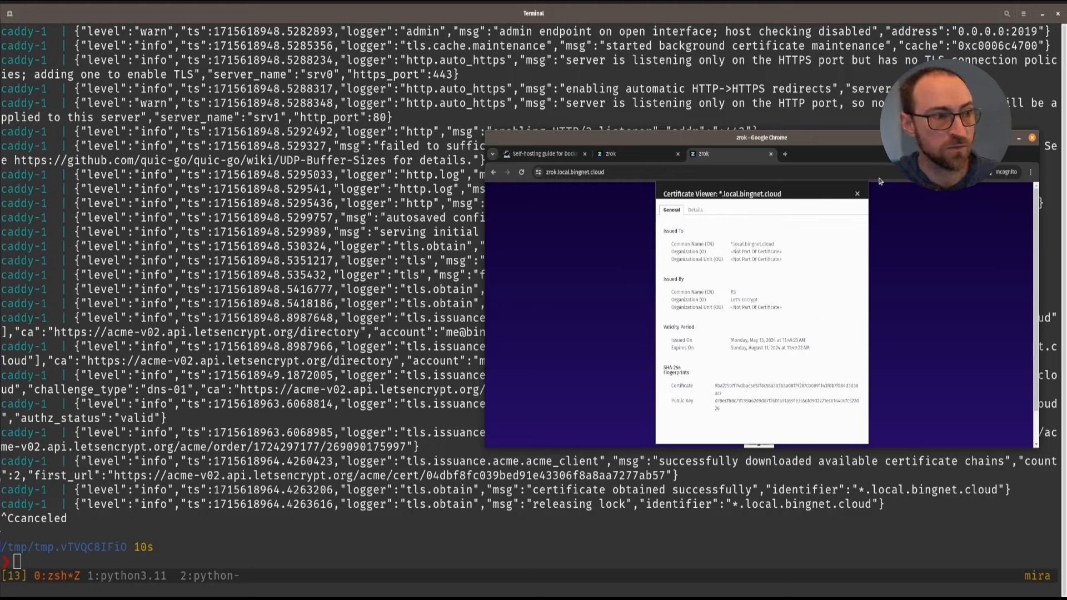
click(857, 193)
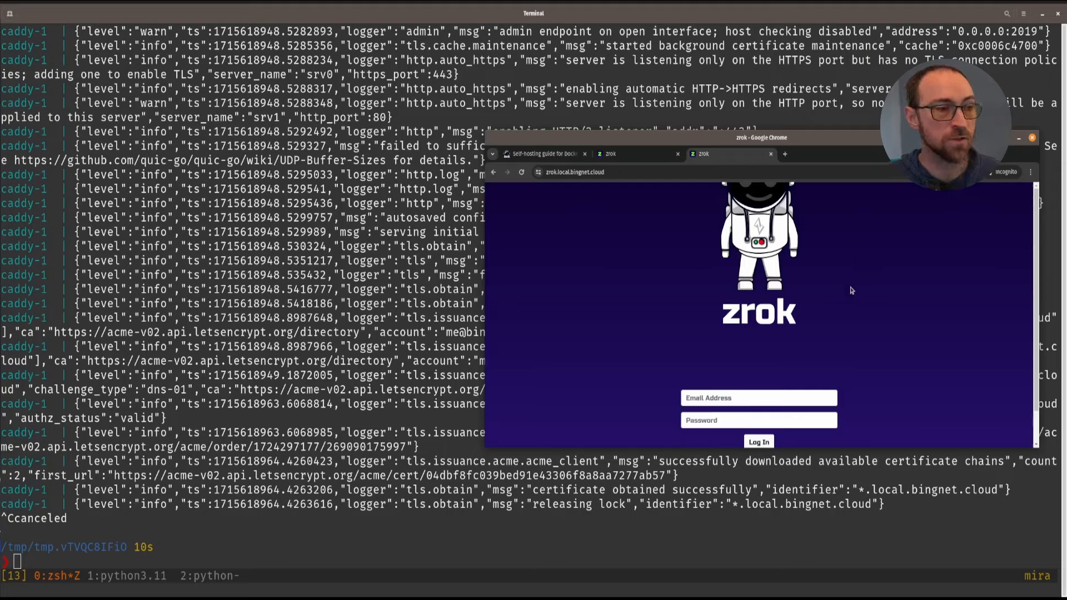
mouse_move(880, 335)
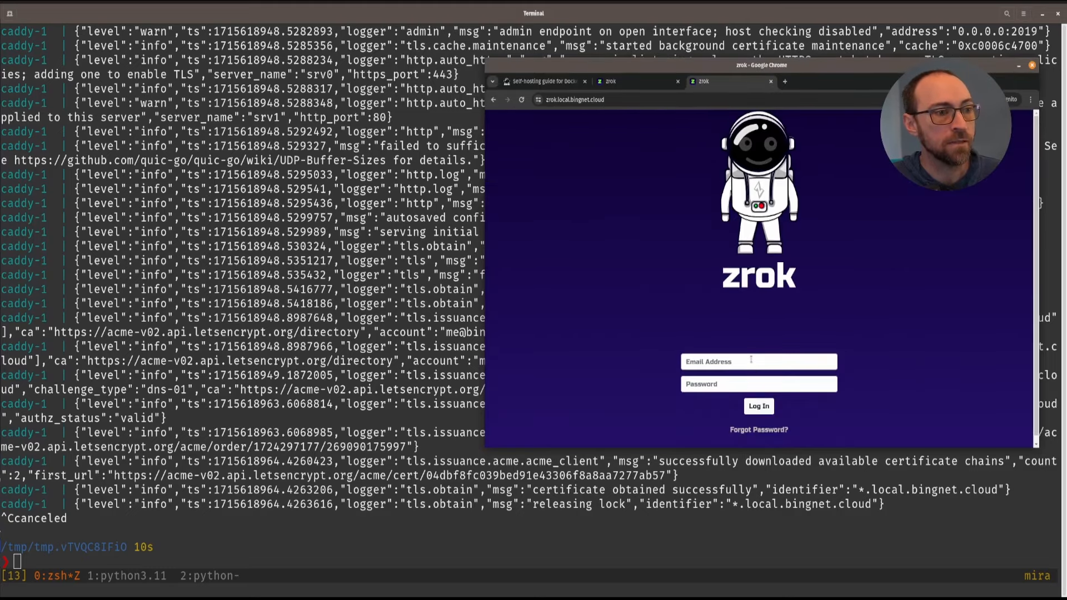
click(758, 361)
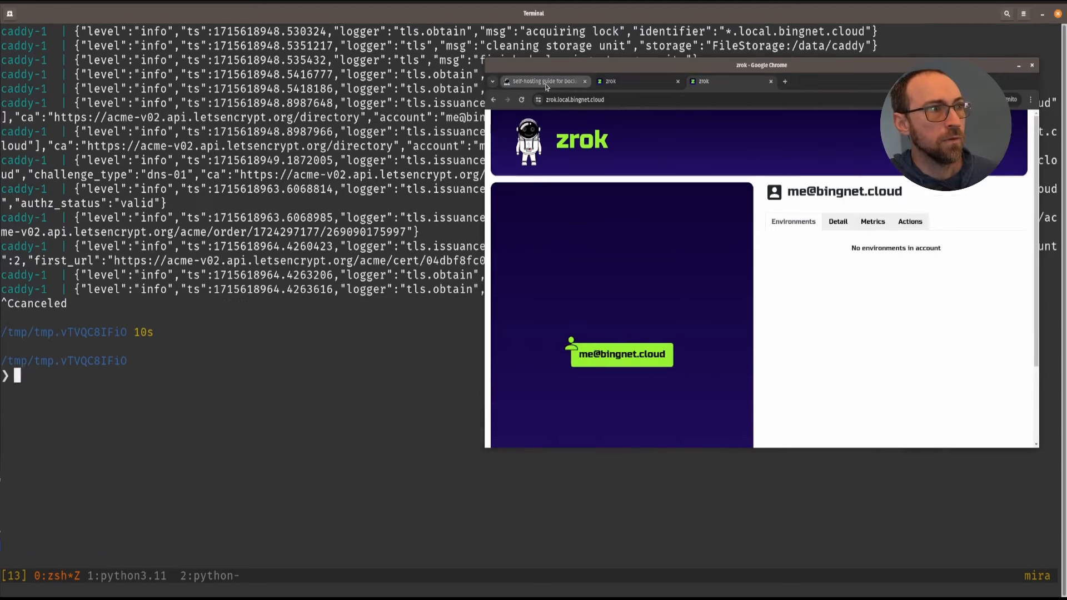
click(544, 82)
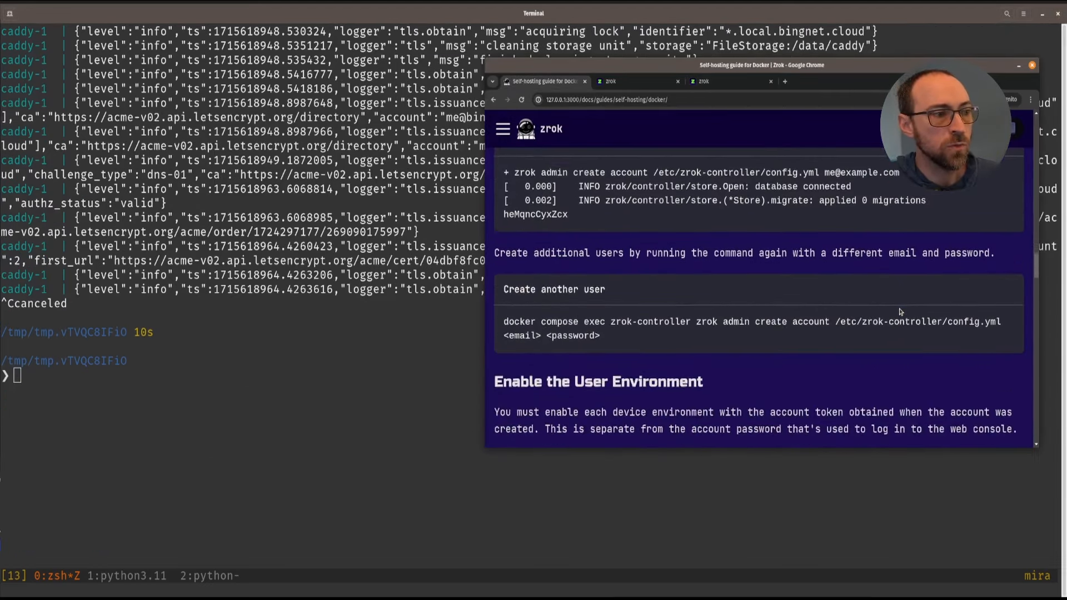
Set the zrok apiEndpoint to the HTTPS URL and run zrok enable with the account token and description "hey YouTube!".
scroll(down, 3)
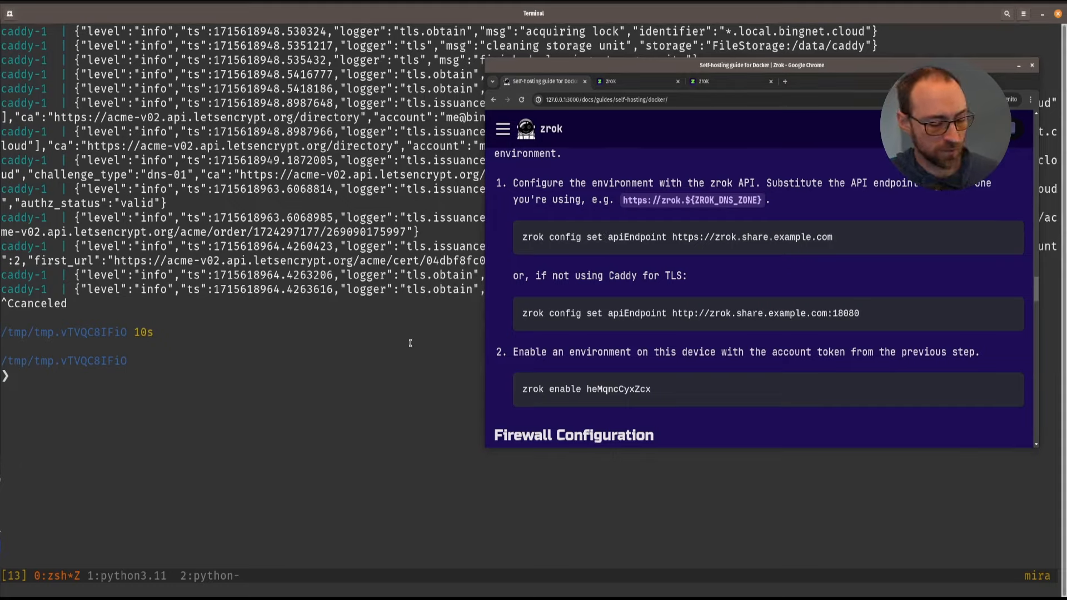
text(zrok config set apiEndpoint https://zrok.share.example.com)
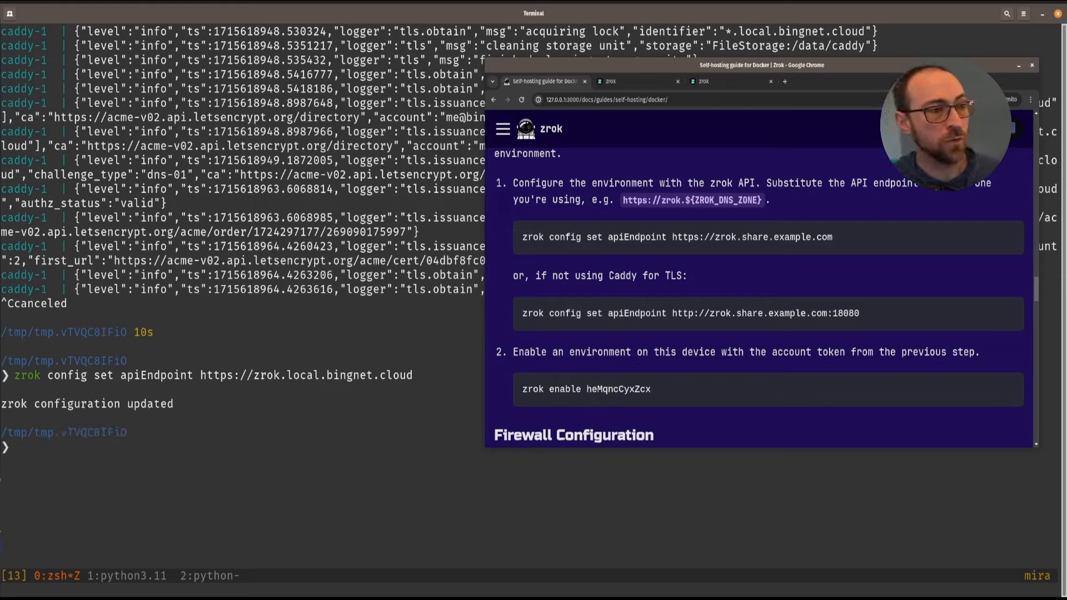
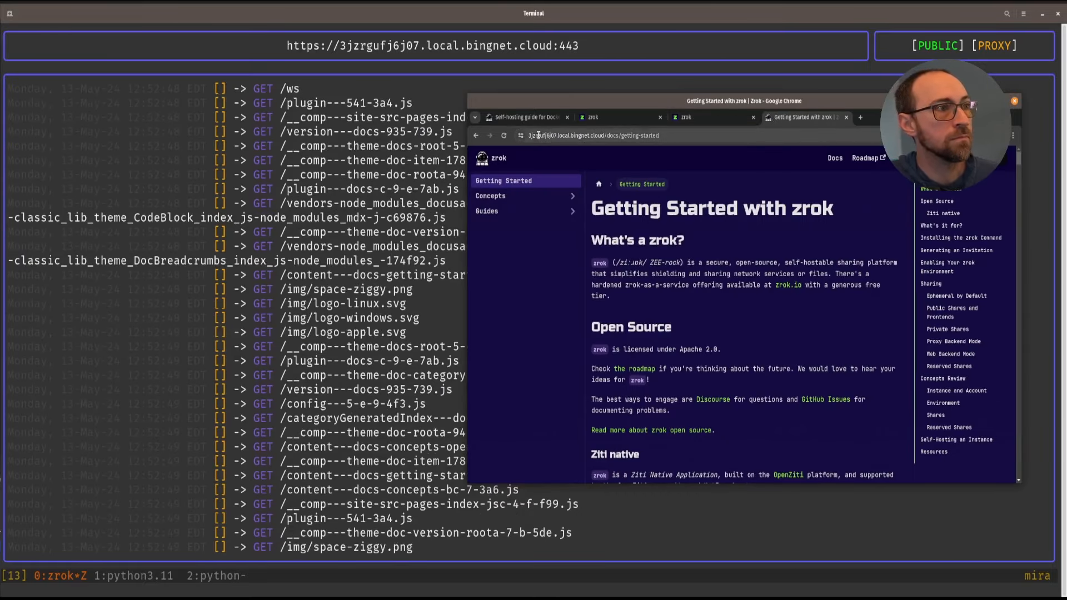
Confirm Chrome reports the 3jzrgufj6j07.local.bingnet.cloud share's connection is secure.
click(520, 135)
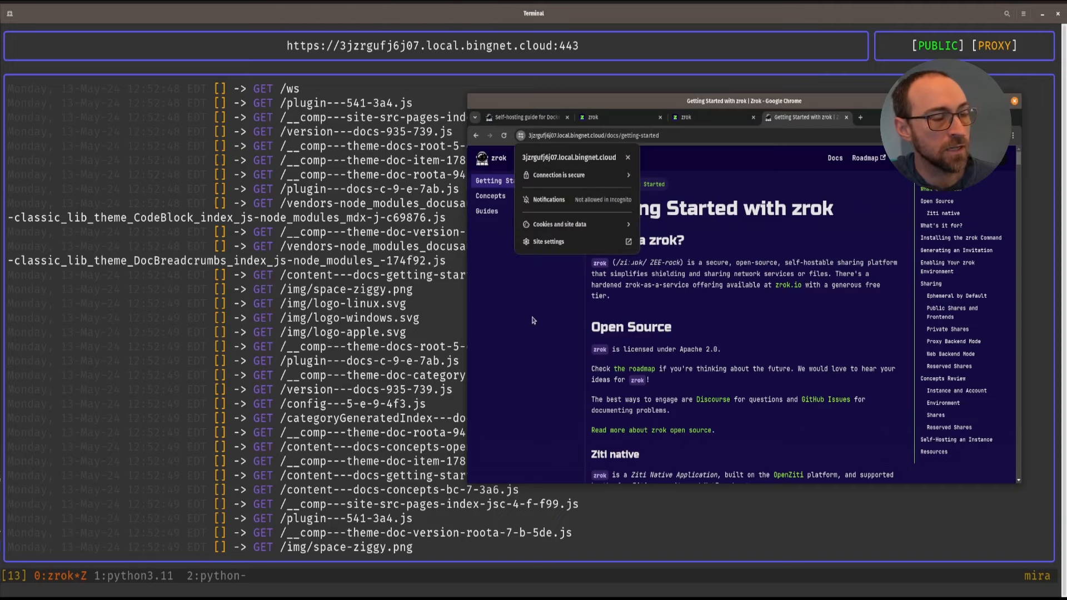